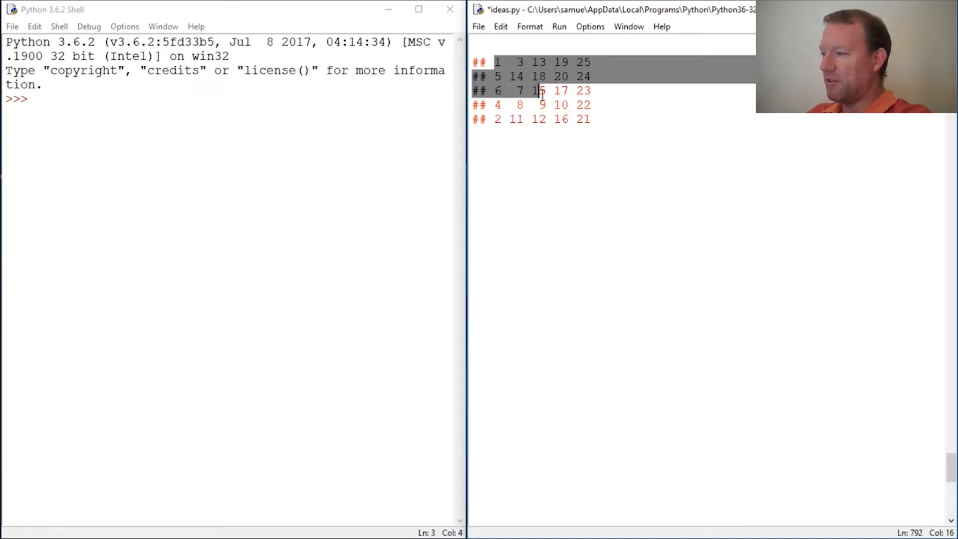
# Step: Highlight numbers in the commented grid, including 20 and the row 6 7 15 17 23
pyautogui.click(545, 91)
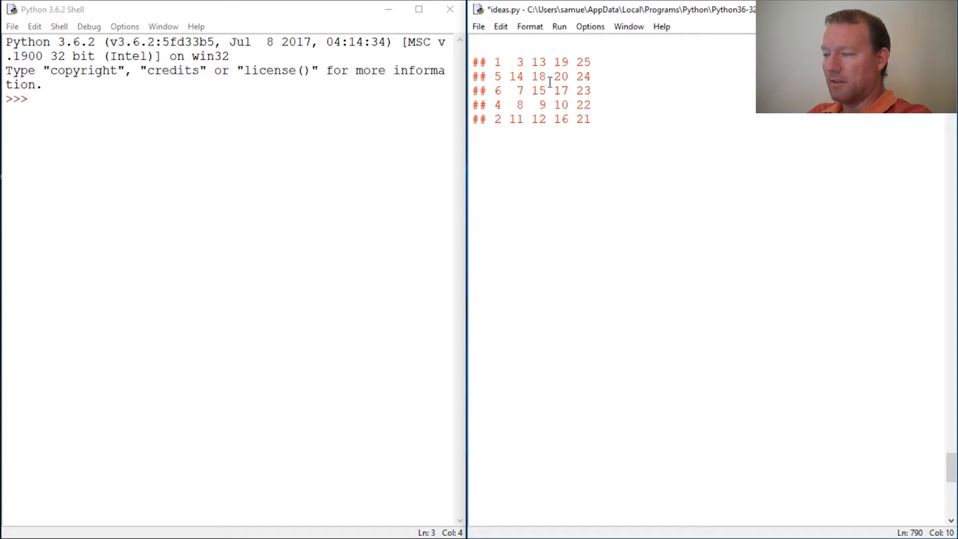
pyautogui.doubleClick(558, 76)
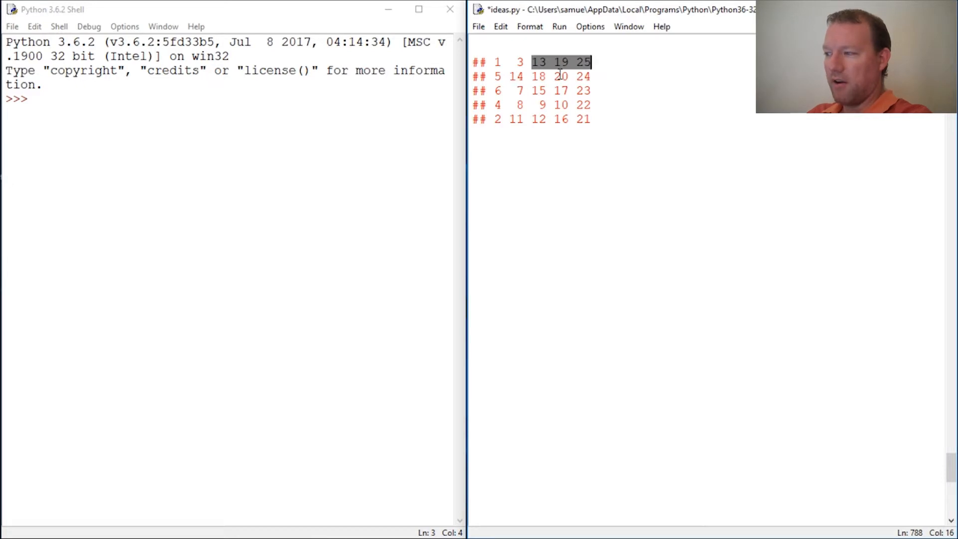
pyautogui.moveTo(550, 90)
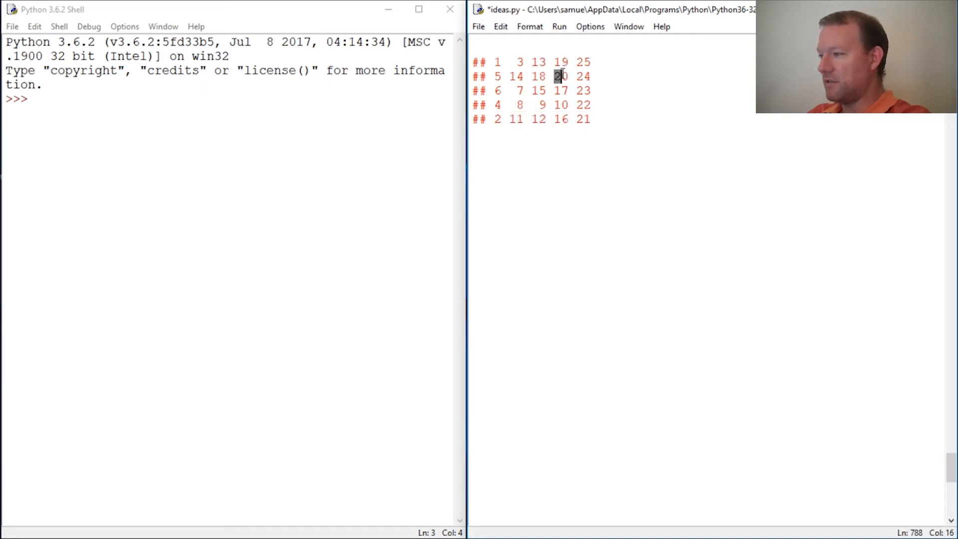
pyautogui.click(582, 91)
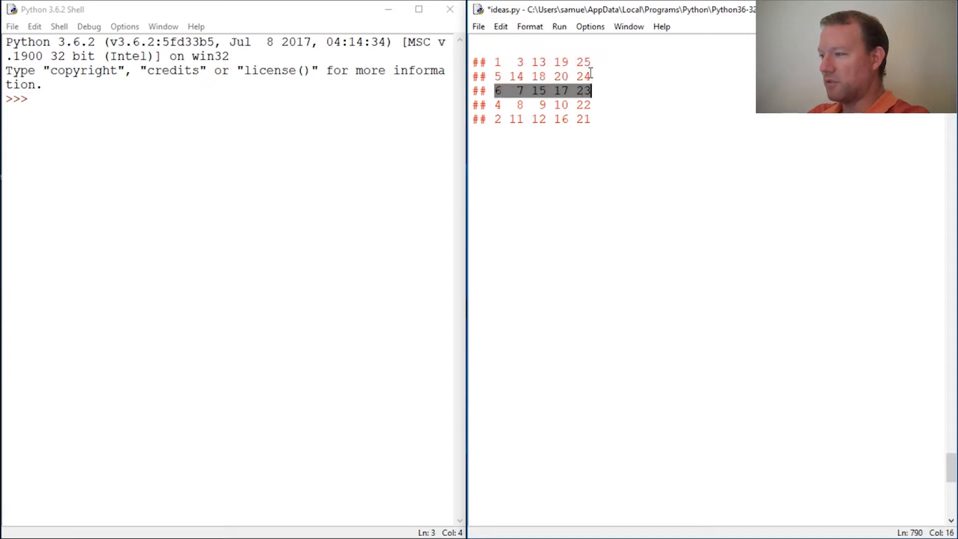
pyautogui.click(584, 90)
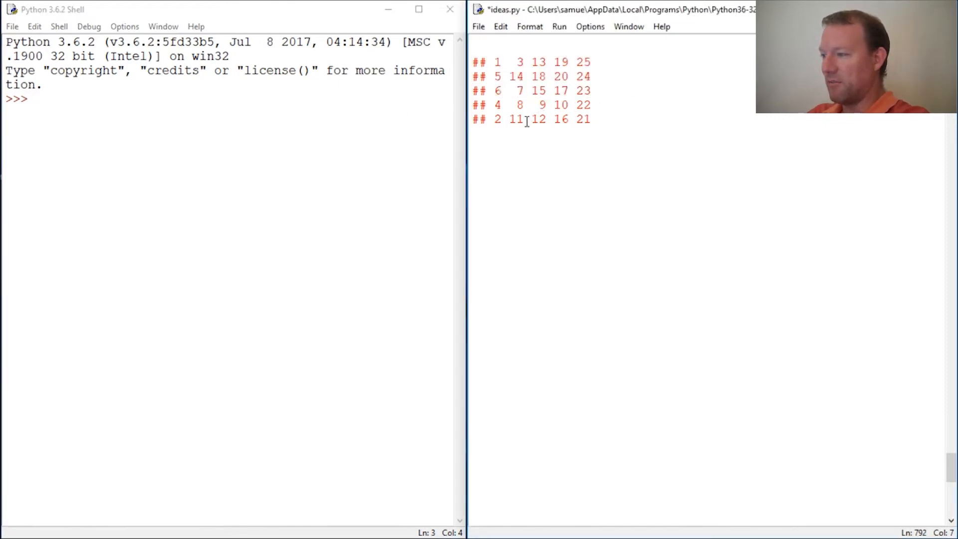
# Step: Add an import random line below the grid, then save and run ideas.py
pyautogui.press('Return')
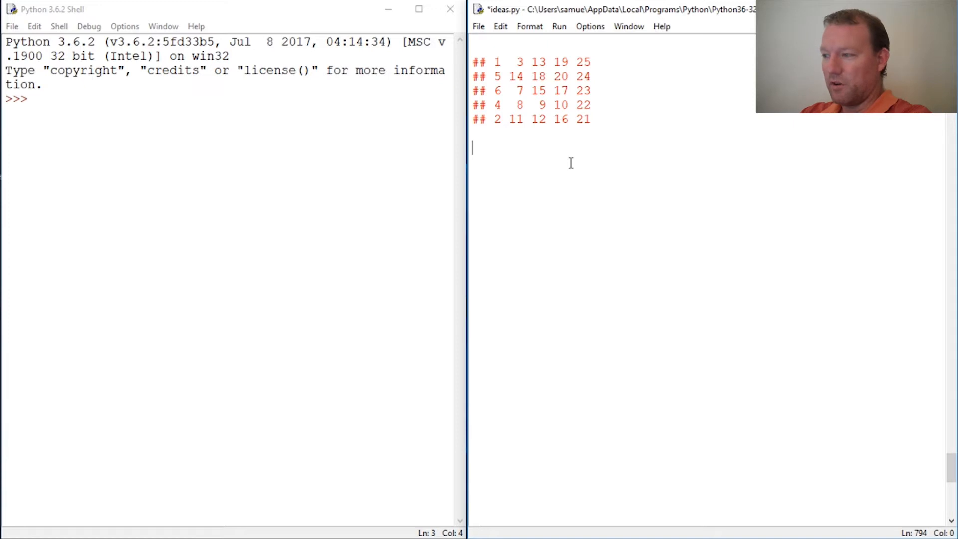
pyautogui.write('import')
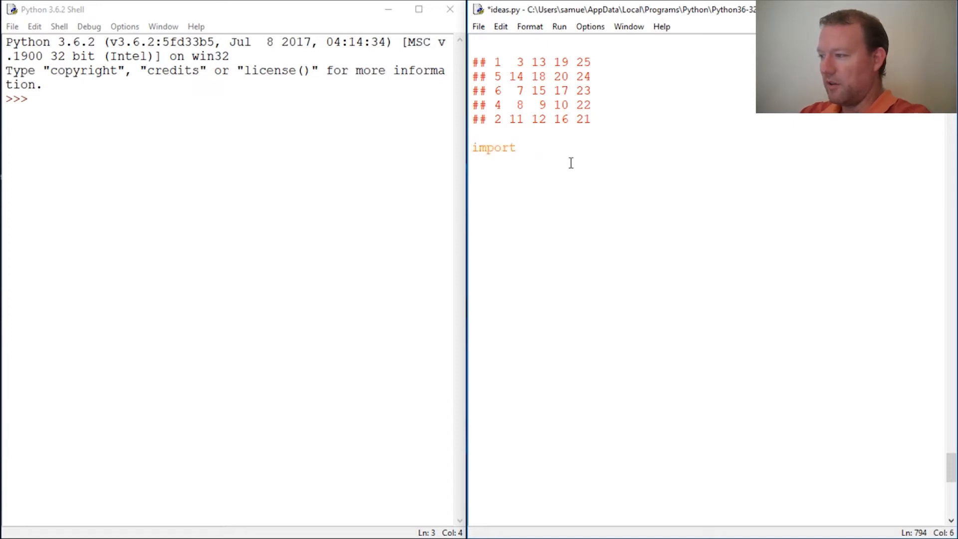
pyautogui.write('rando')
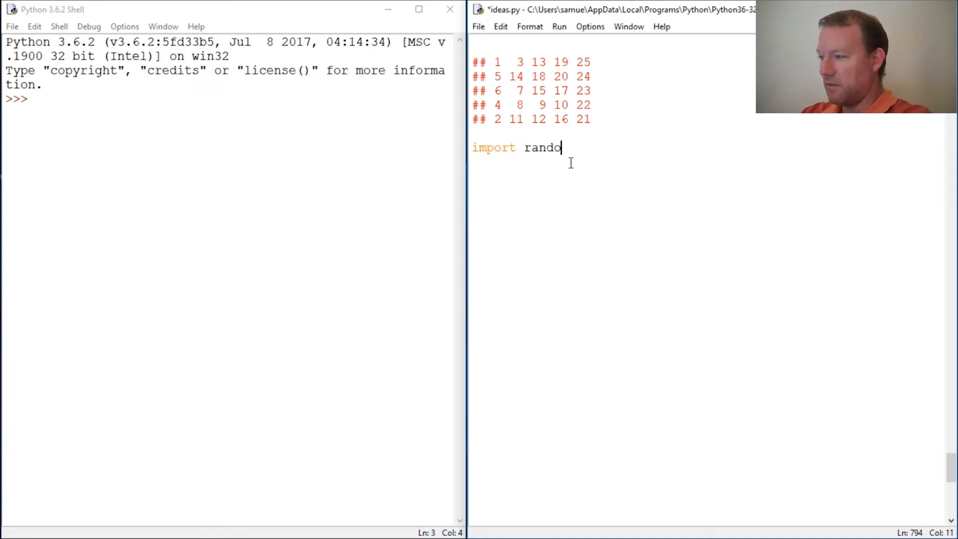
pyautogui.write('m')
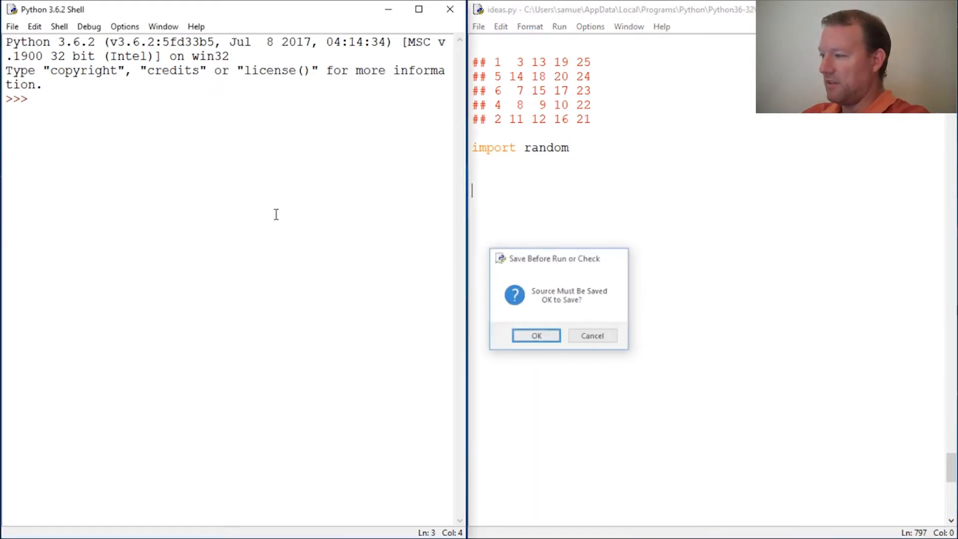
pyautogui.click(536, 335)
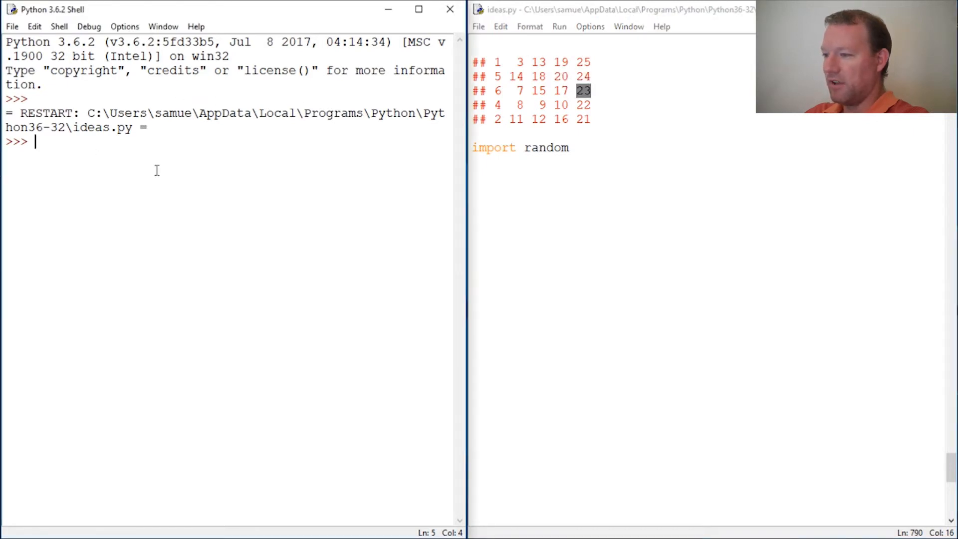
pyautogui.moveTo(173, 156)
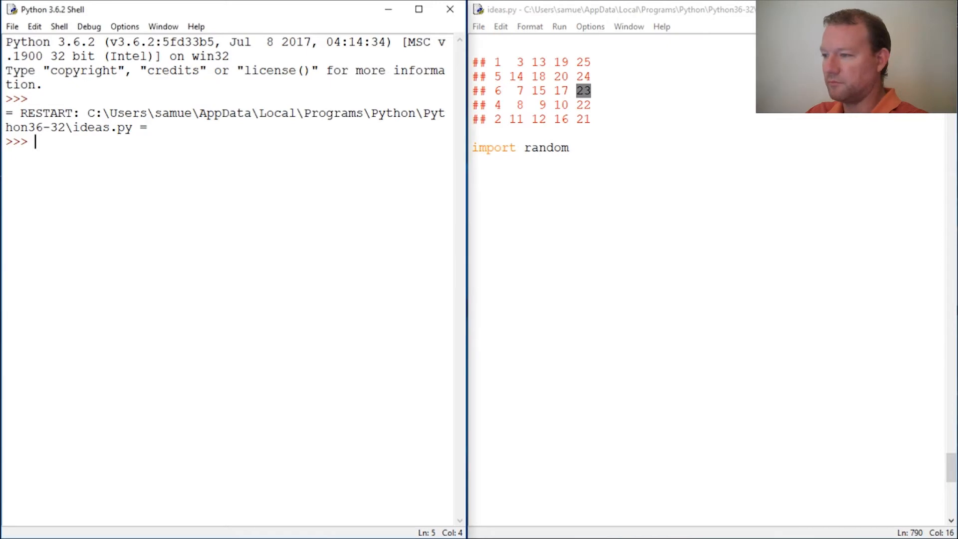
# Step: List the random module's contents with dir(random) in the shell
pyautogui.write('d')
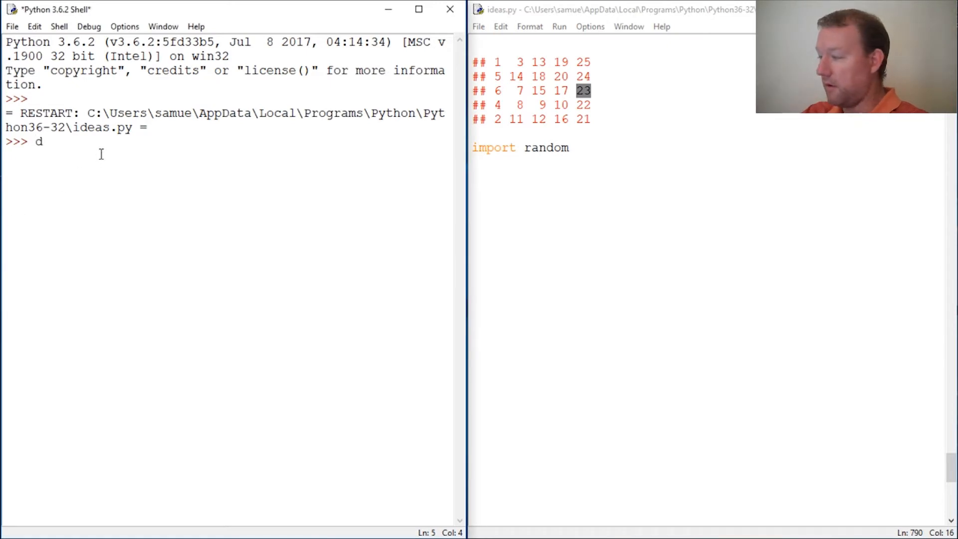
pyautogui.write('ir(')
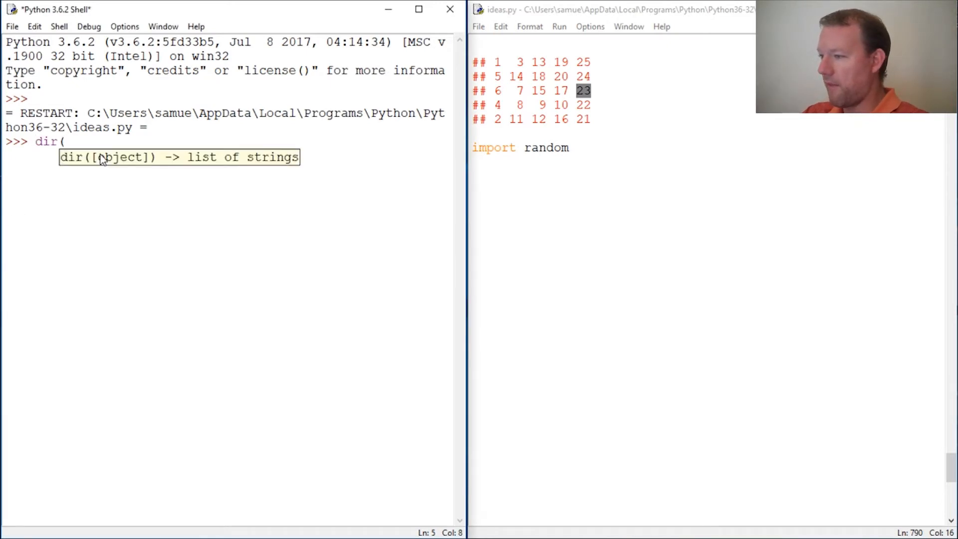
pyautogui.write('he')
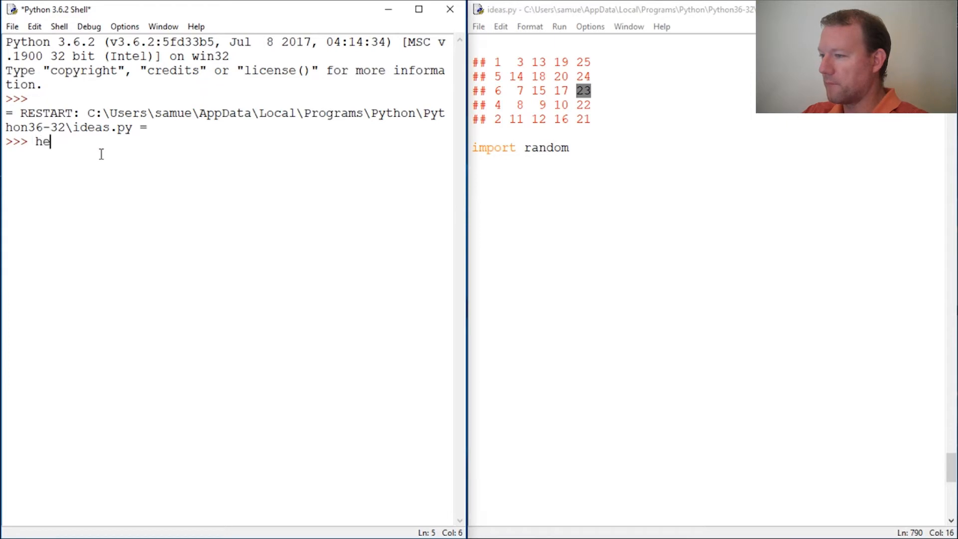
pyautogui.press('Backspace')
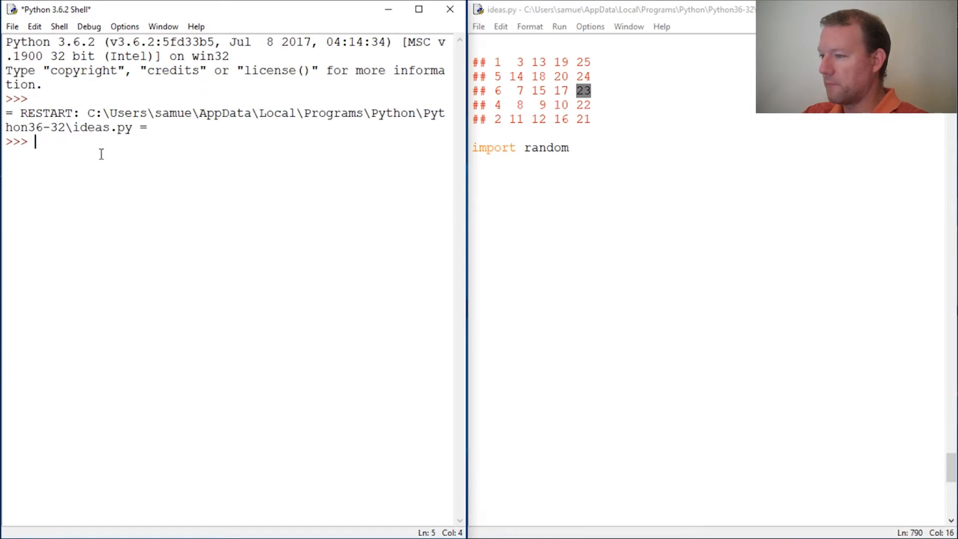
pyautogui.write('dir(rando')
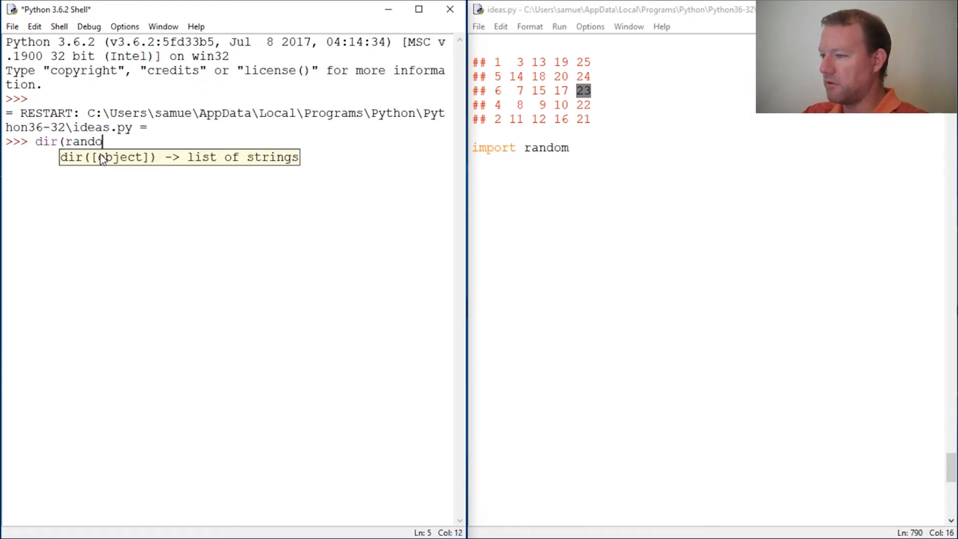
pyautogui.press('Return')
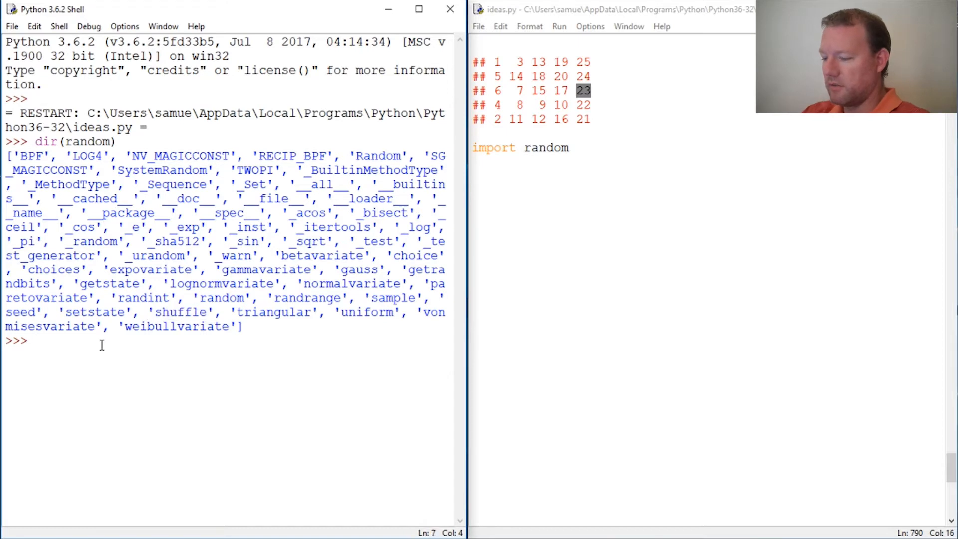
# Step: Show help(random.shuffle) and highlight that it returns None
pyautogui.write('hel')
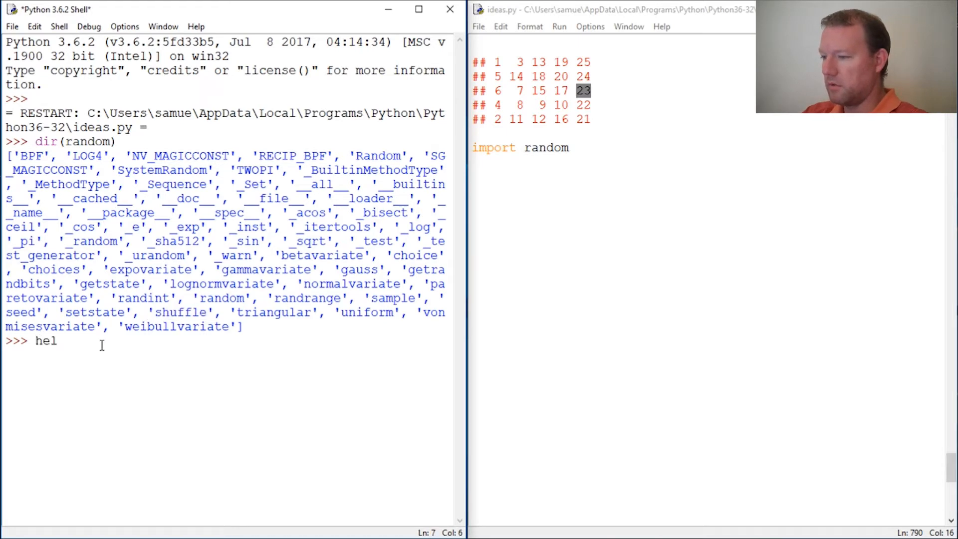
pyautogui.write('p(rand')
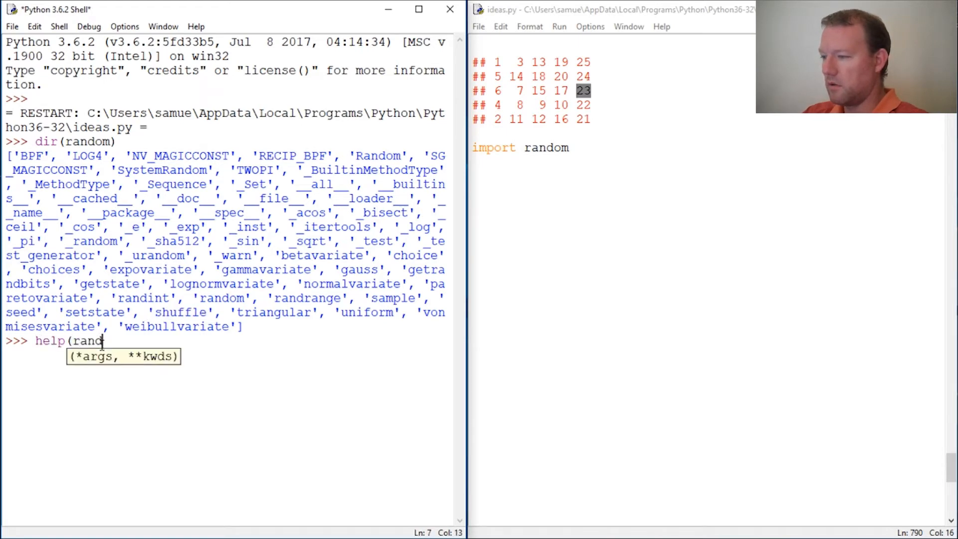
pyautogui.write('om.shuff')
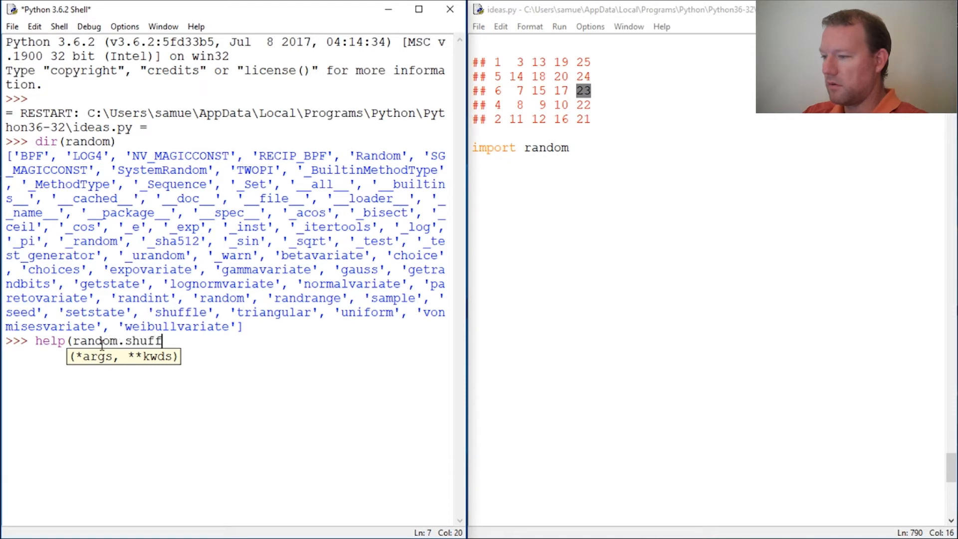
pyautogui.press('Return')
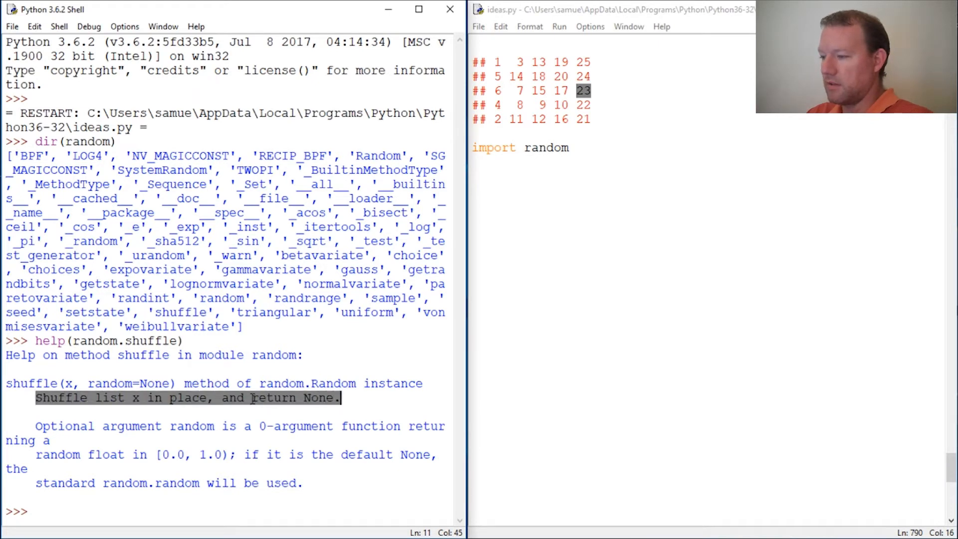
pyautogui.doubleClick(317, 398)
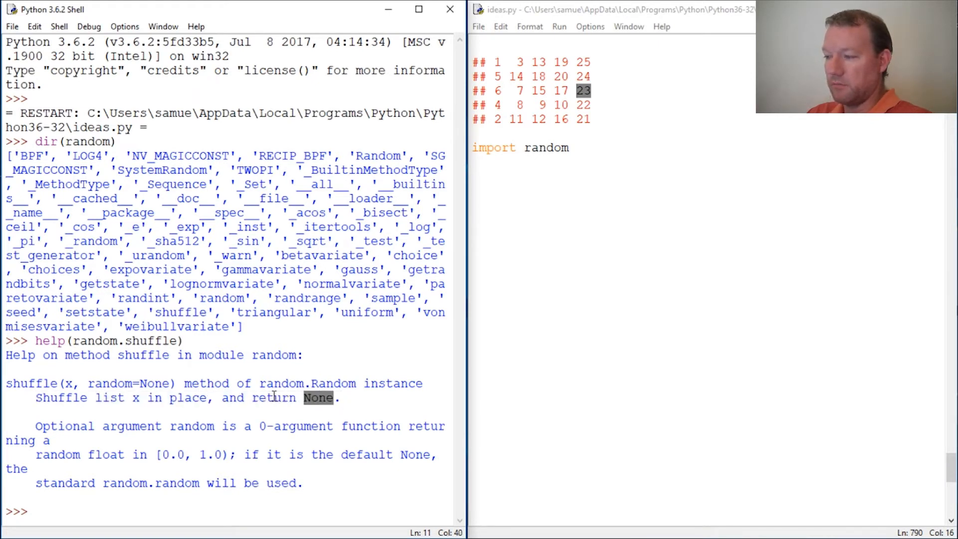
pyautogui.doubleClick(270, 398)
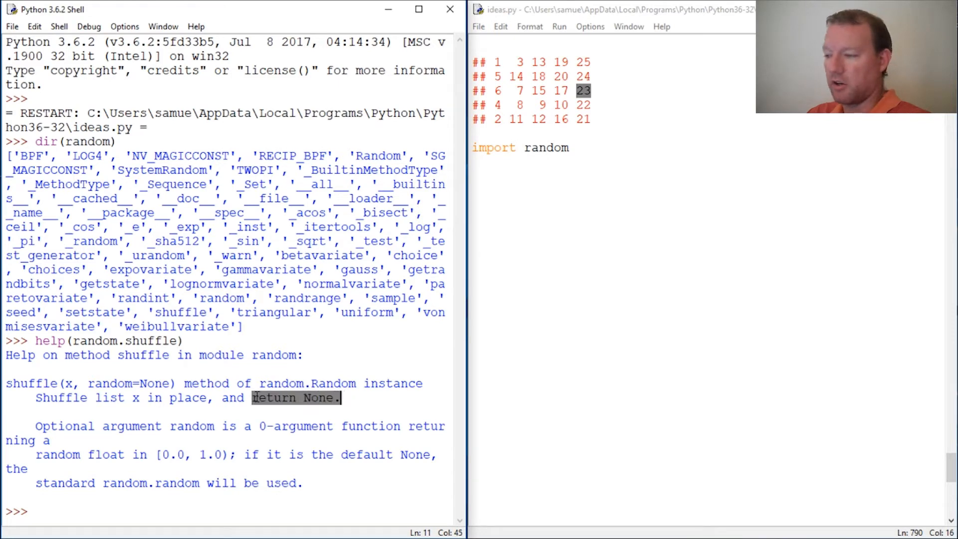
pyautogui.moveTo(273, 406)
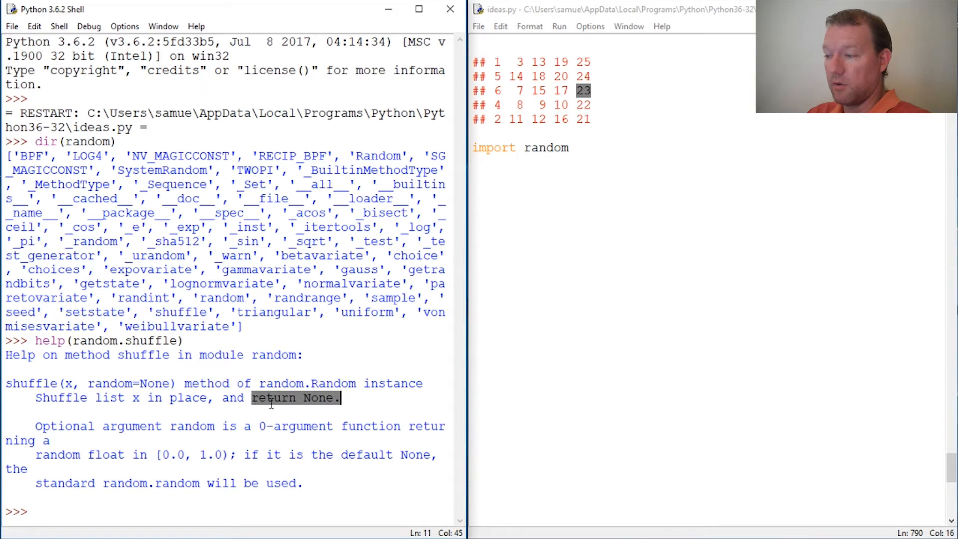
pyautogui.doubleClick(57, 398)
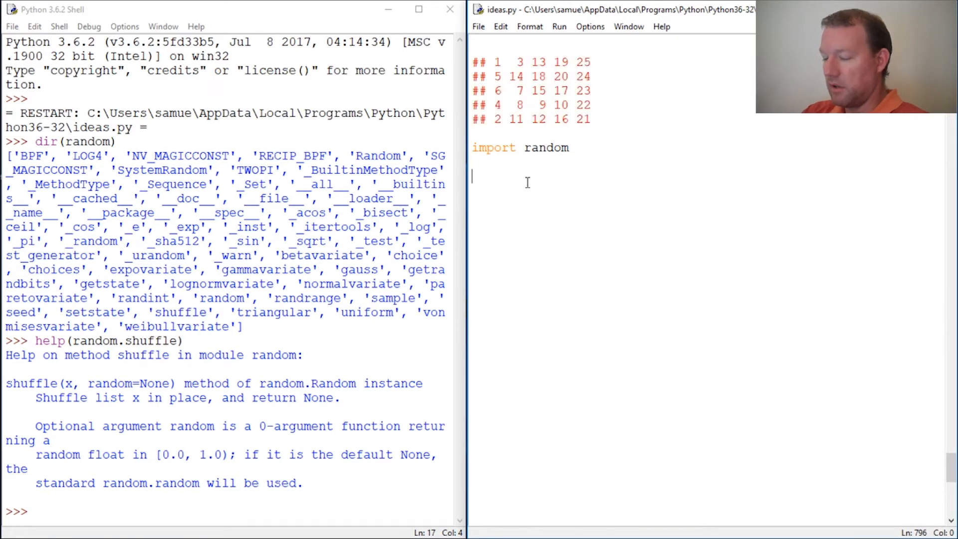
# Step: Write x_25 = list(range(1,26)) and x = [] in ideas.py, beginning the tab line
pyautogui.write('x_')
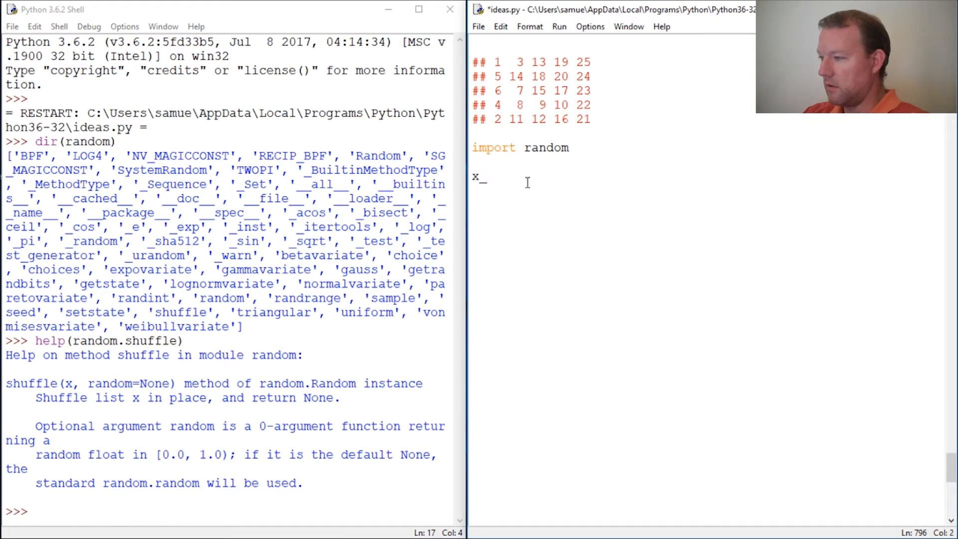
pyautogui.write('25')
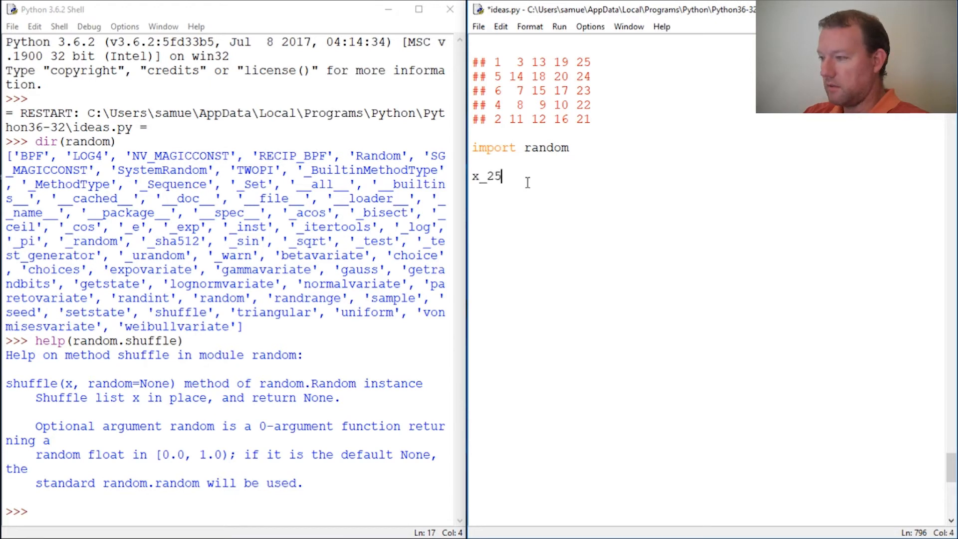
pyautogui.write('=')
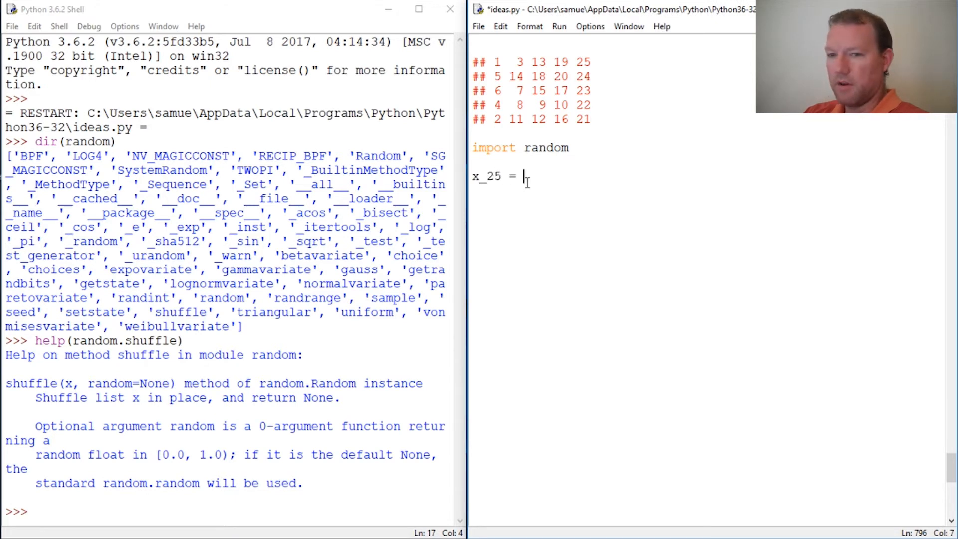
pyautogui.write('list(')
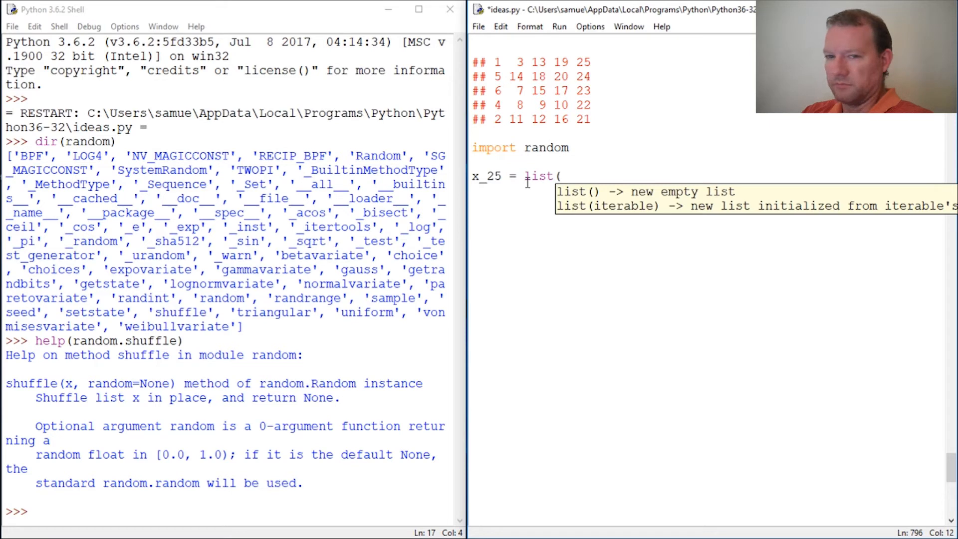
pyautogui.write('rang')
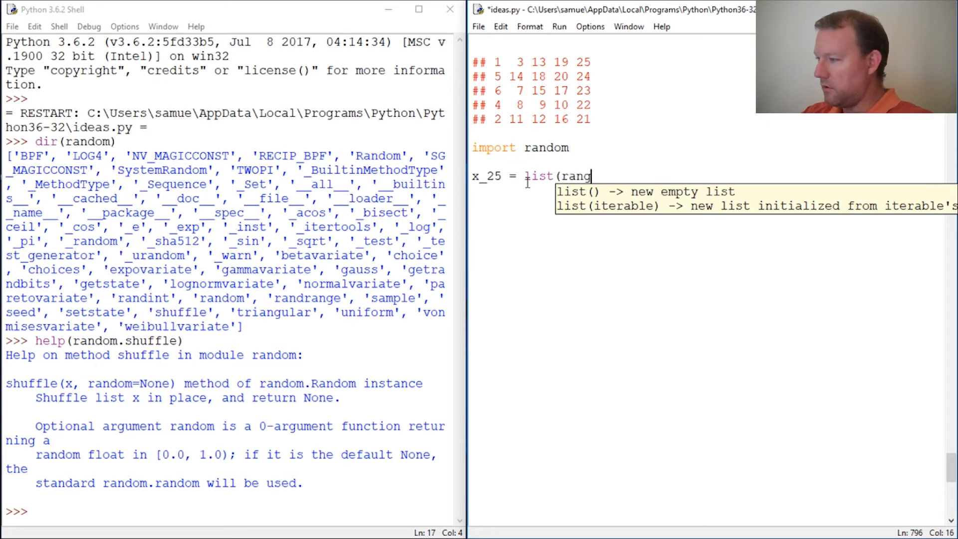
pyautogui.write('e(1,')
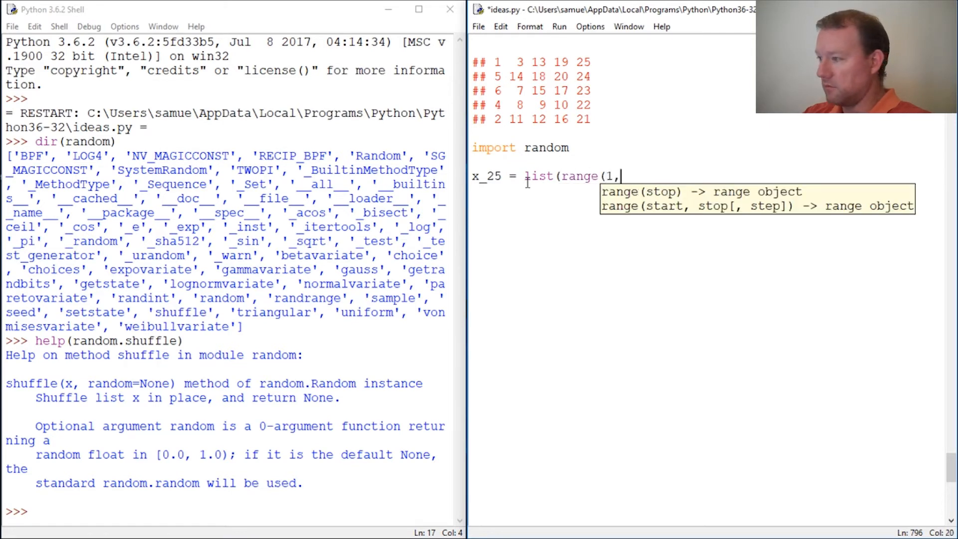
pyautogui.write('26)')
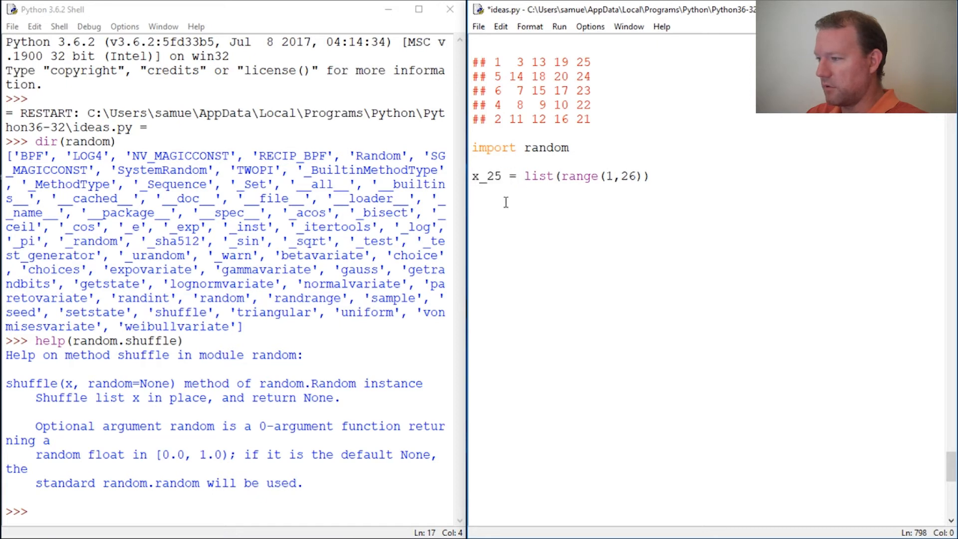
pyautogui.write('x = [')
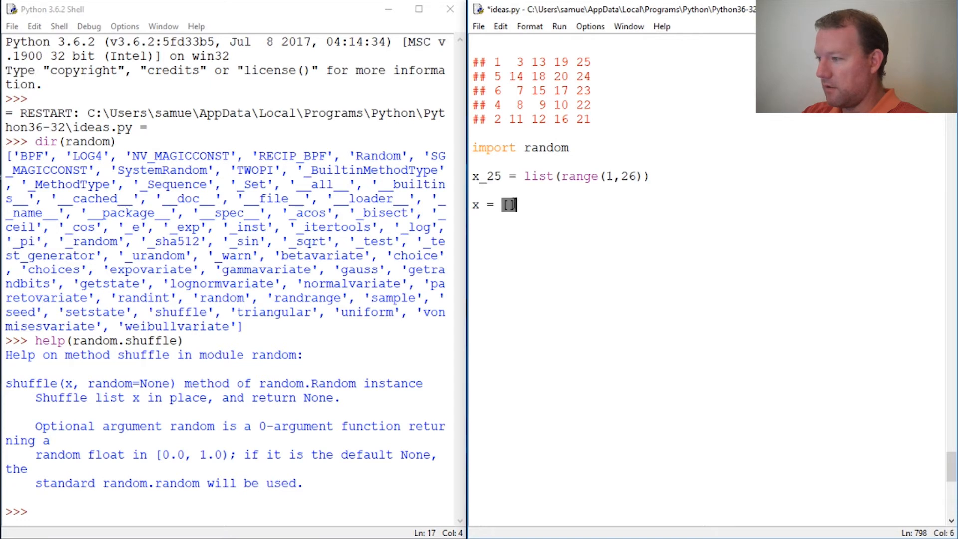
pyautogui.press('Return')
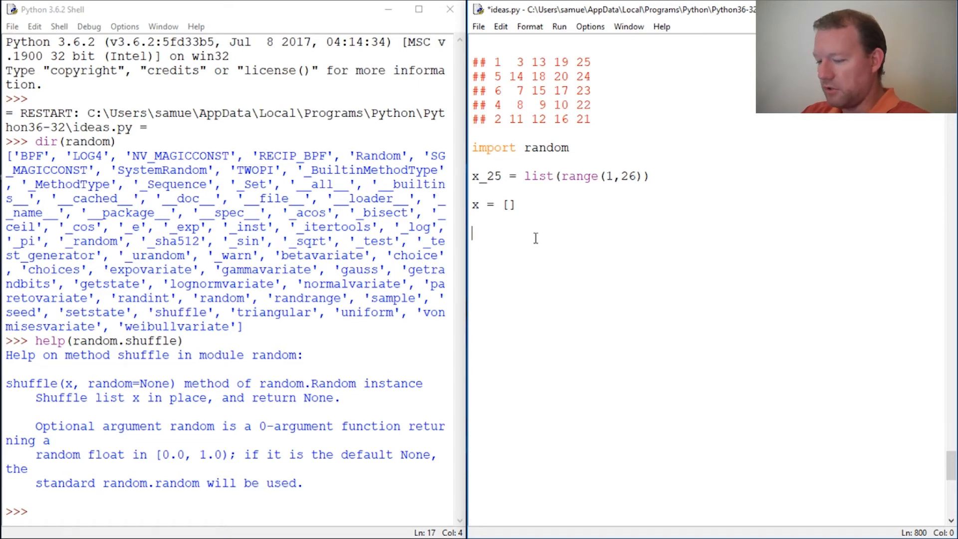
pyautogui.write('tab')
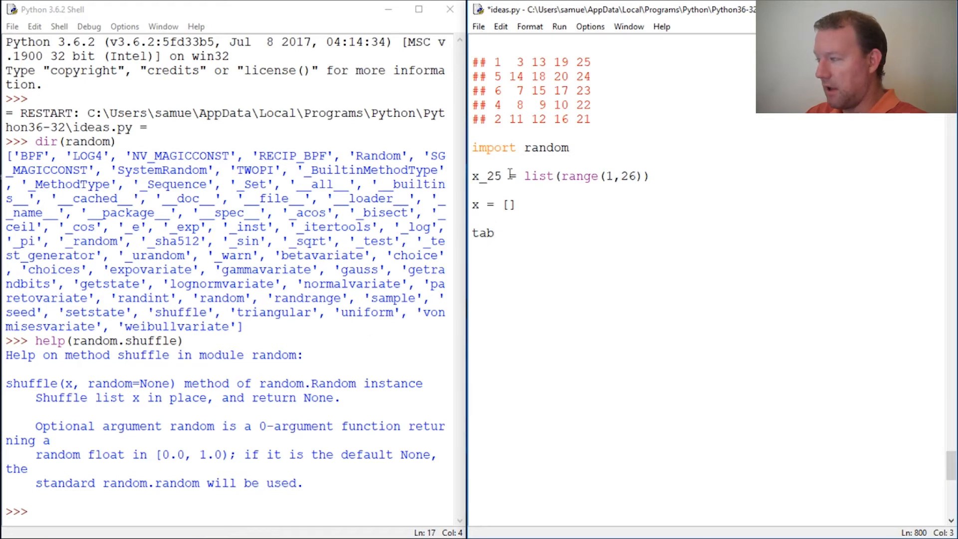
# Step: Complete the line tab = [[] for i in range(5)] beneath x = []
pyautogui.doubleClick(583, 90)
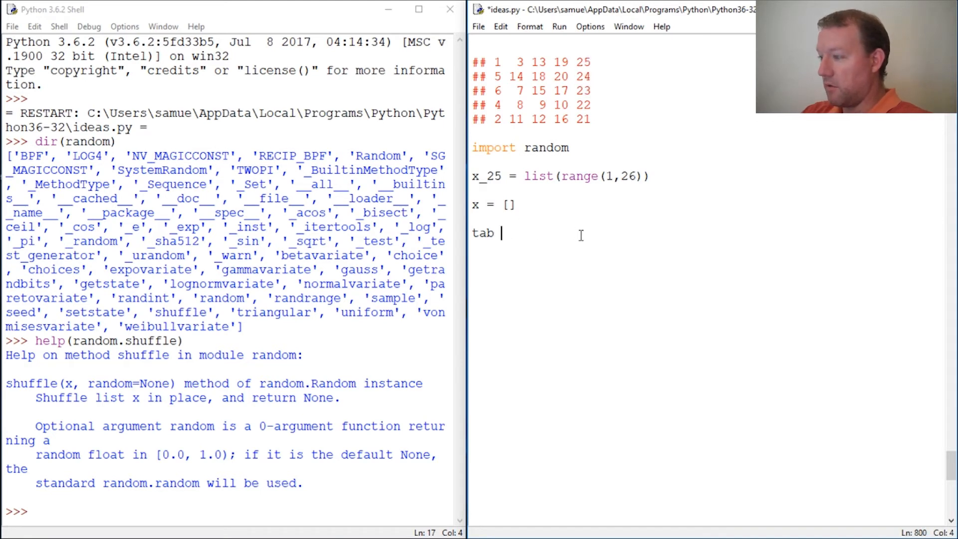
pyautogui.write('=')
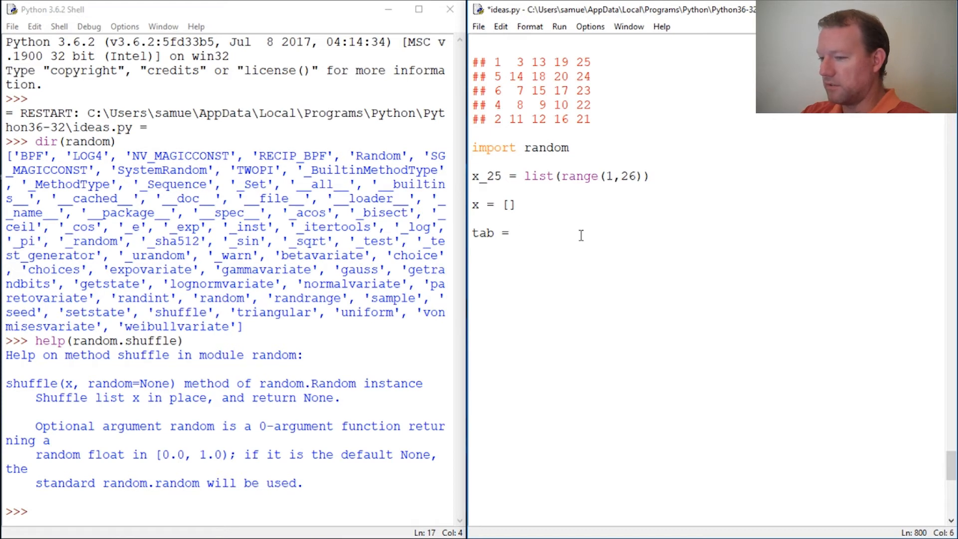
pyautogui.write('[')
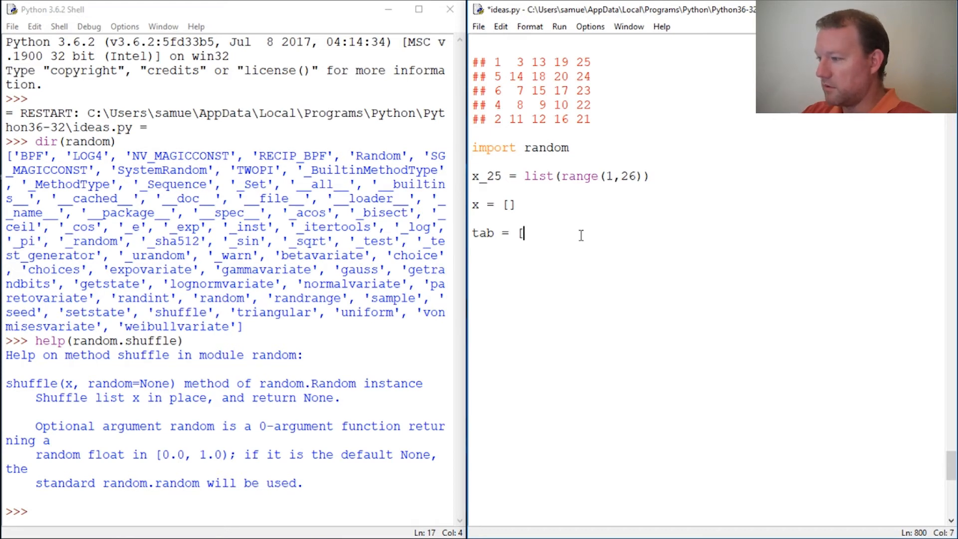
pyautogui.write('] for')
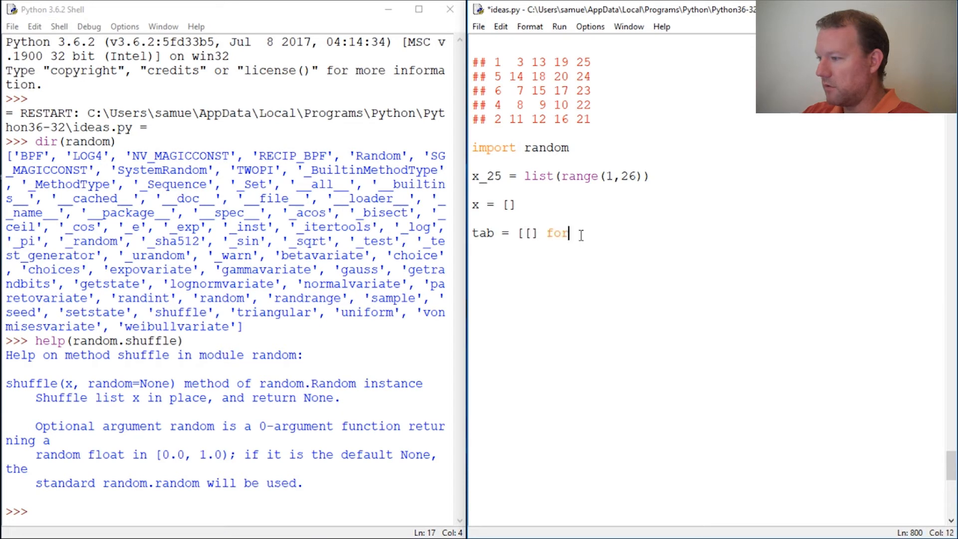
pyautogui.write('i in')
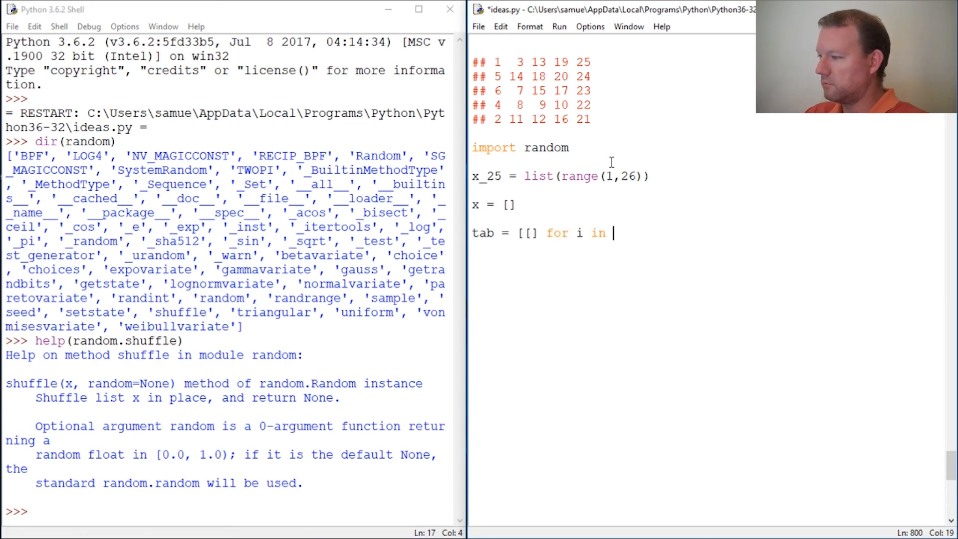
pyautogui.write('ra')
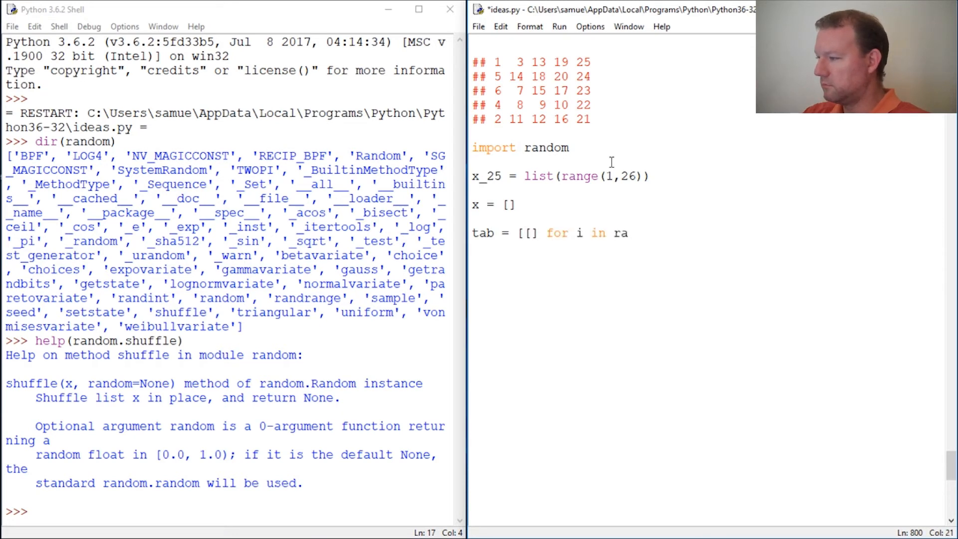
pyautogui.write('nge(')
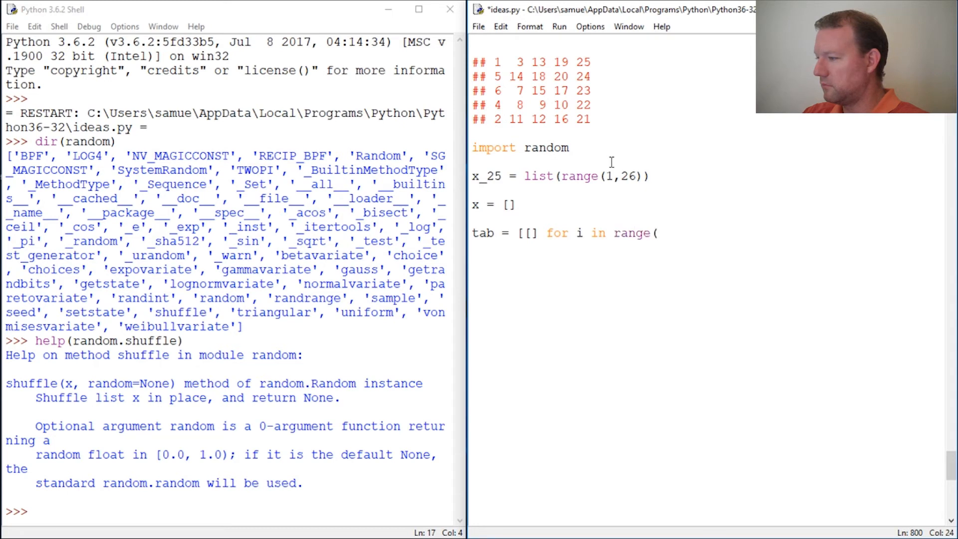
pyautogui.write('5)]')
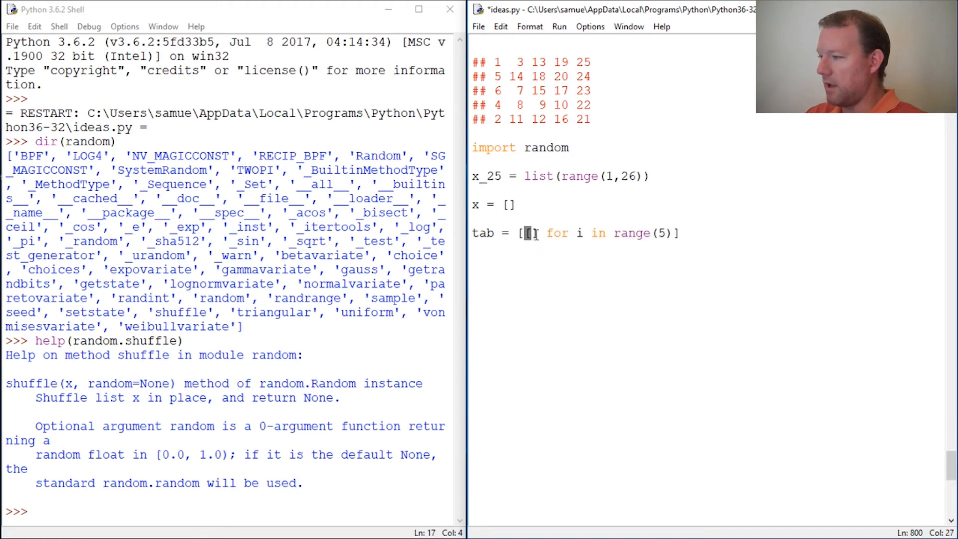
pyautogui.write('[')
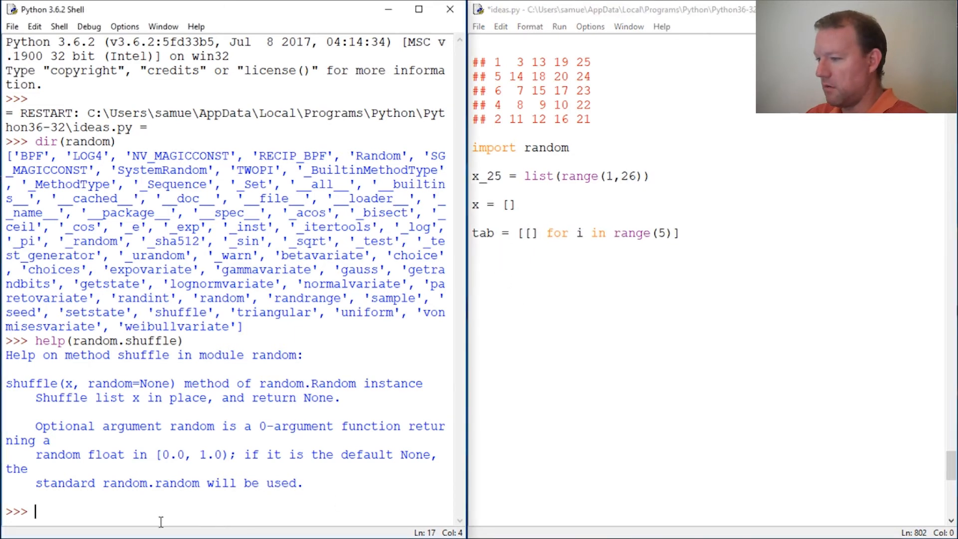
# Step: Rerun ideas.py and display x_25, x and tab in the shell
pyautogui.click(557, 26)
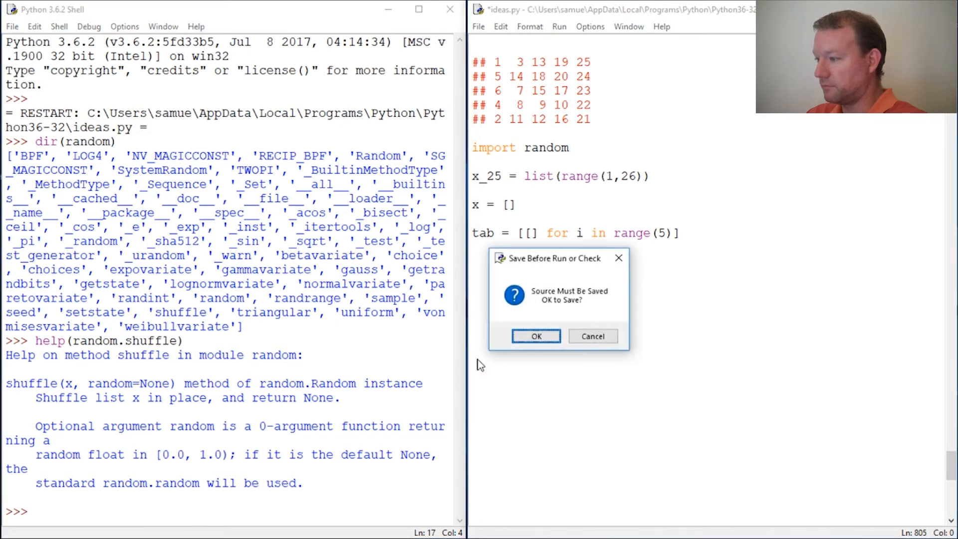
pyautogui.click(536, 336)
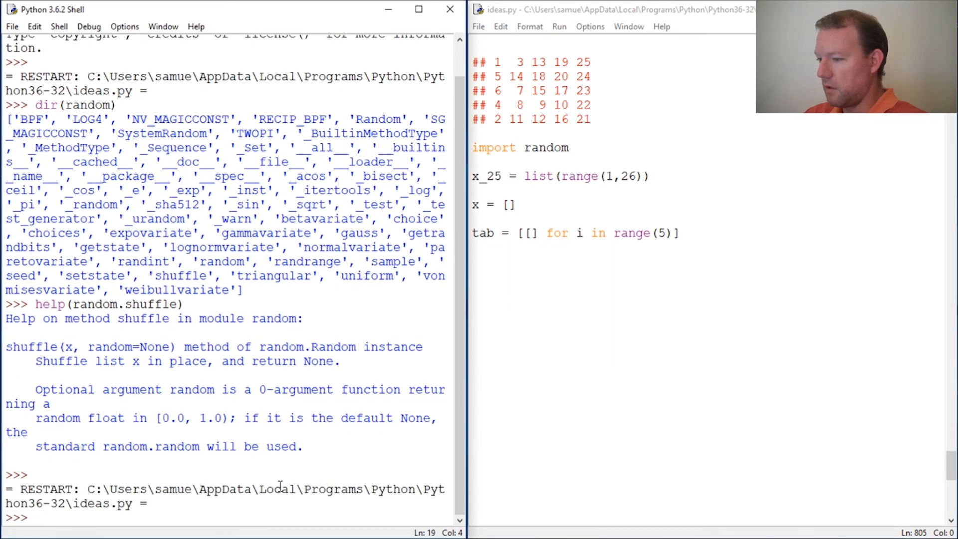
pyautogui.write('x')
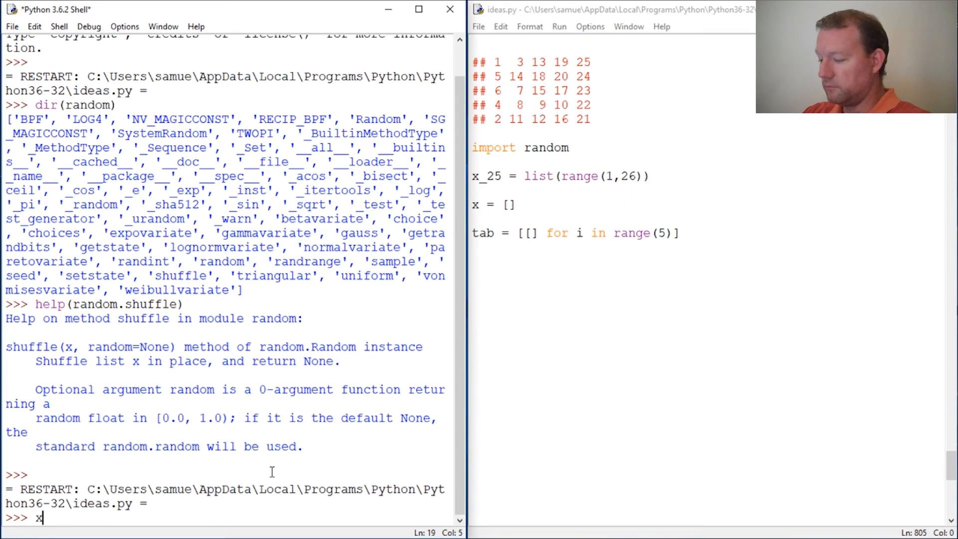
pyautogui.write('_')
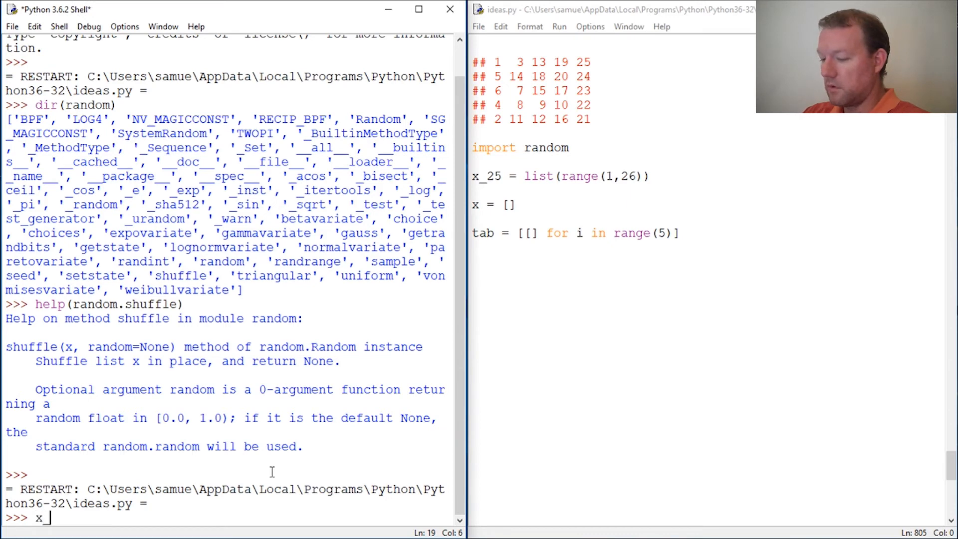
pyautogui.press('Return')
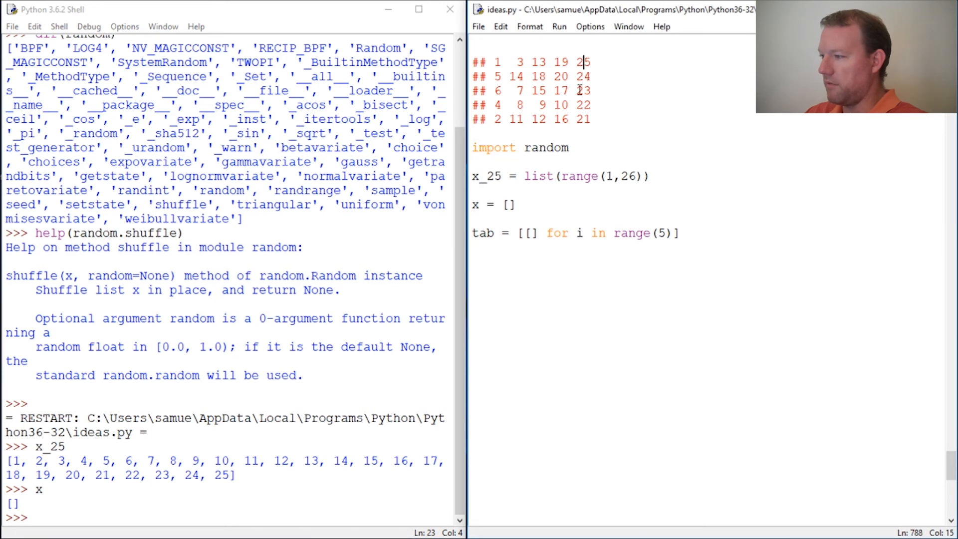
pyautogui.moveTo(617, 97)
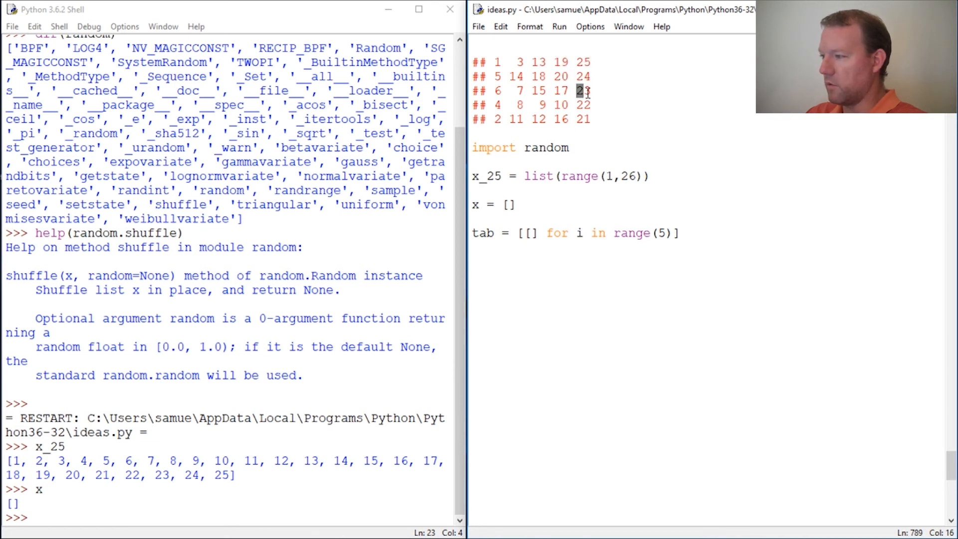
pyautogui.write('t')
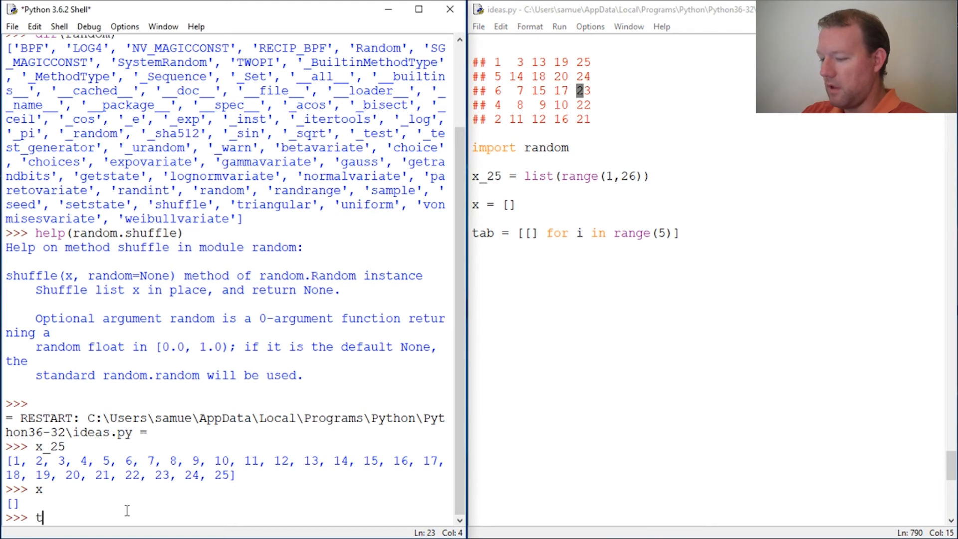
pyautogui.press('Return')
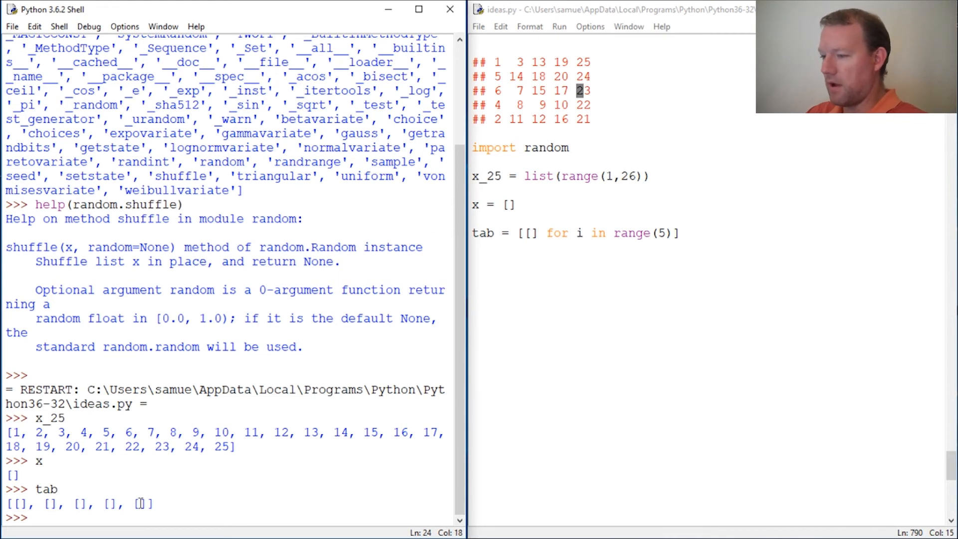
pyautogui.press('Return')
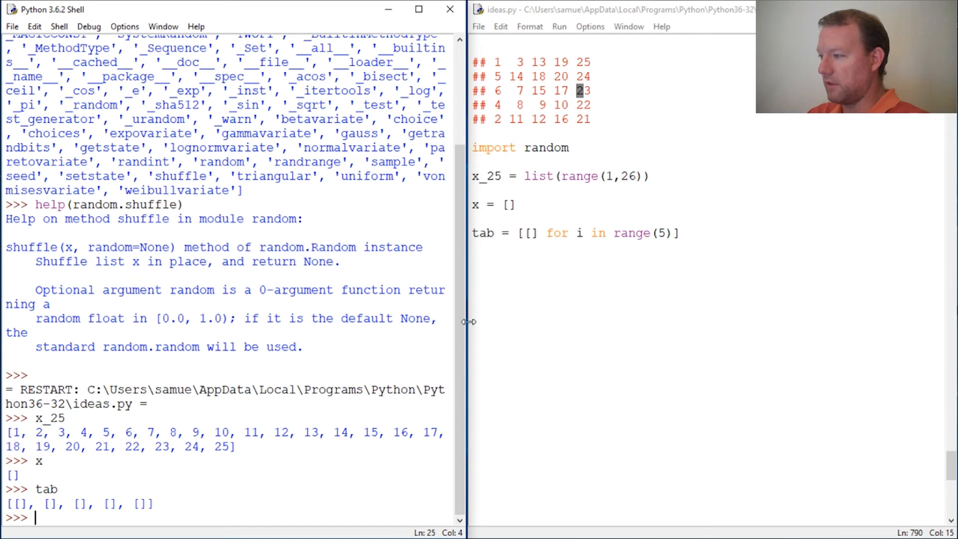
pyautogui.click(471, 276)
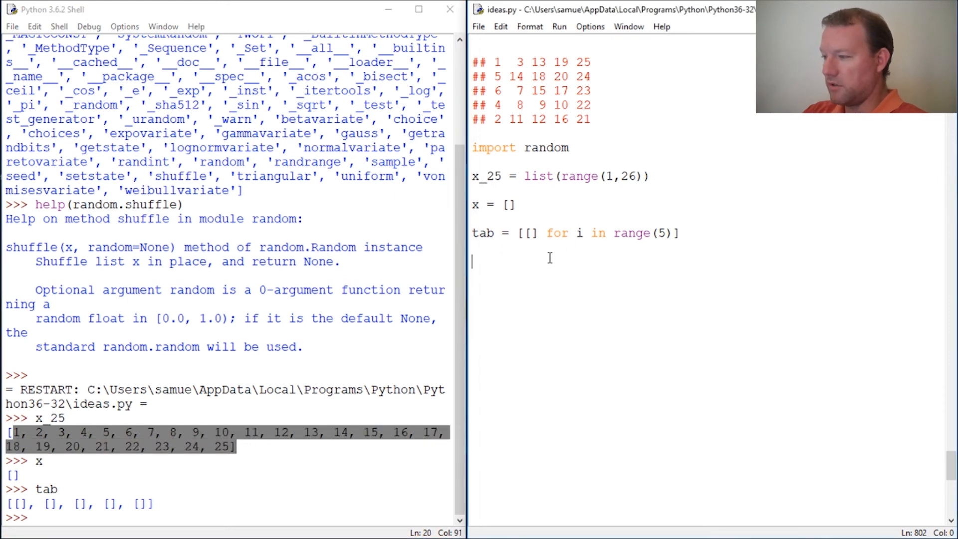
pyautogui.moveTo(58, 378)
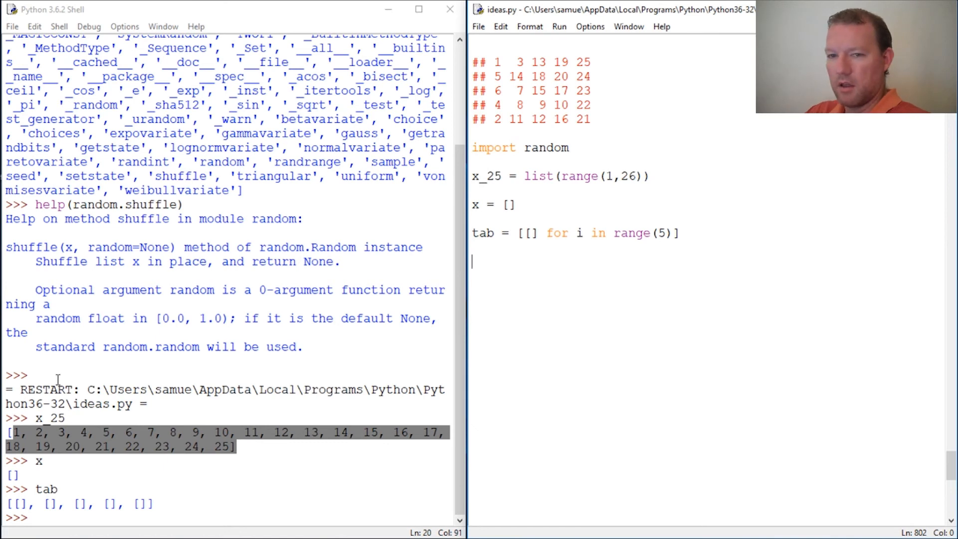
# Step: Append random.shuffle(x_25) to ideas.py and rerun the script
pyautogui.write('rand')
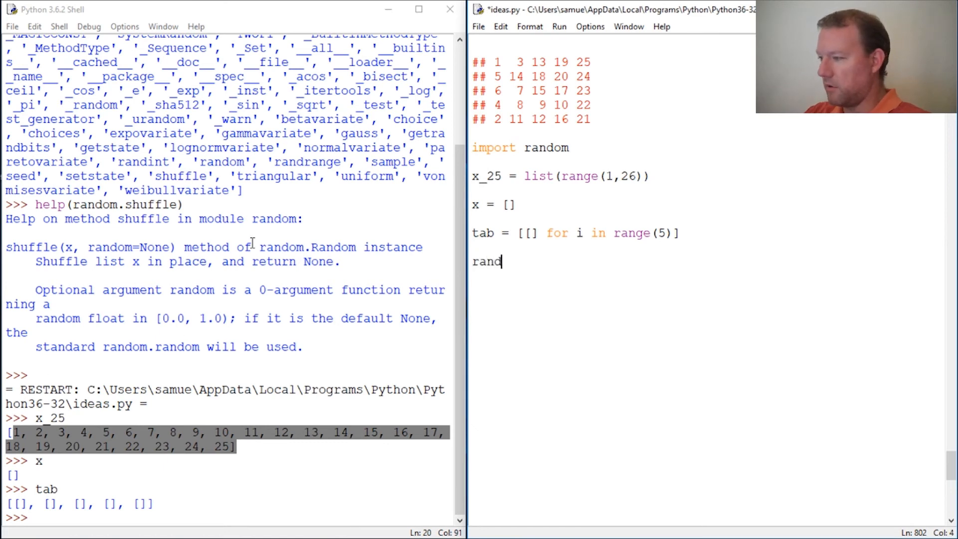
pyautogui.moveTo(640, 108)
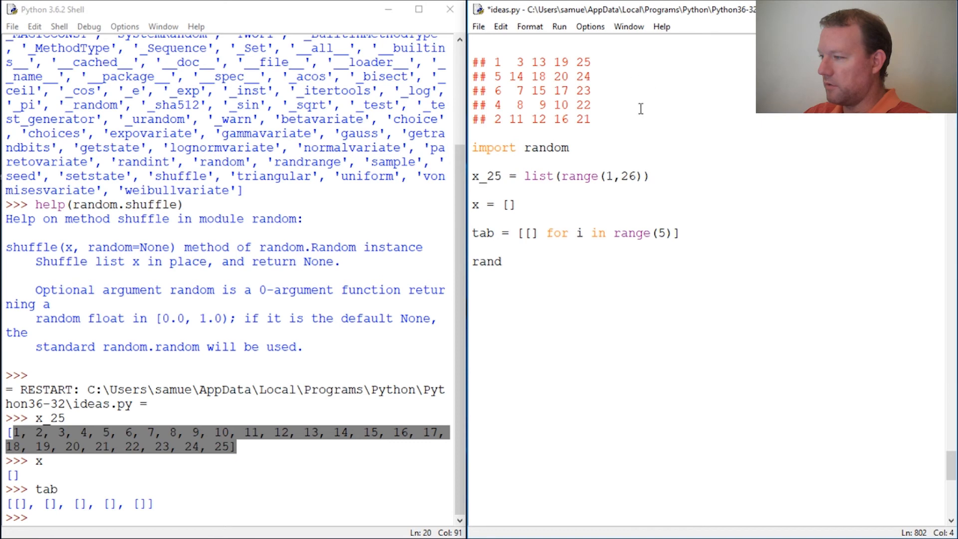
pyautogui.write('om')
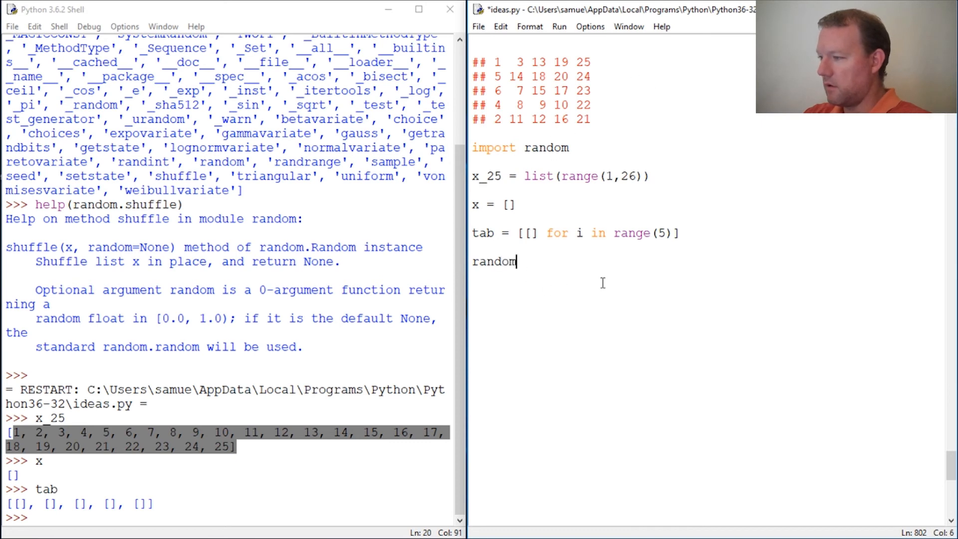
pyautogui.write('.shu')
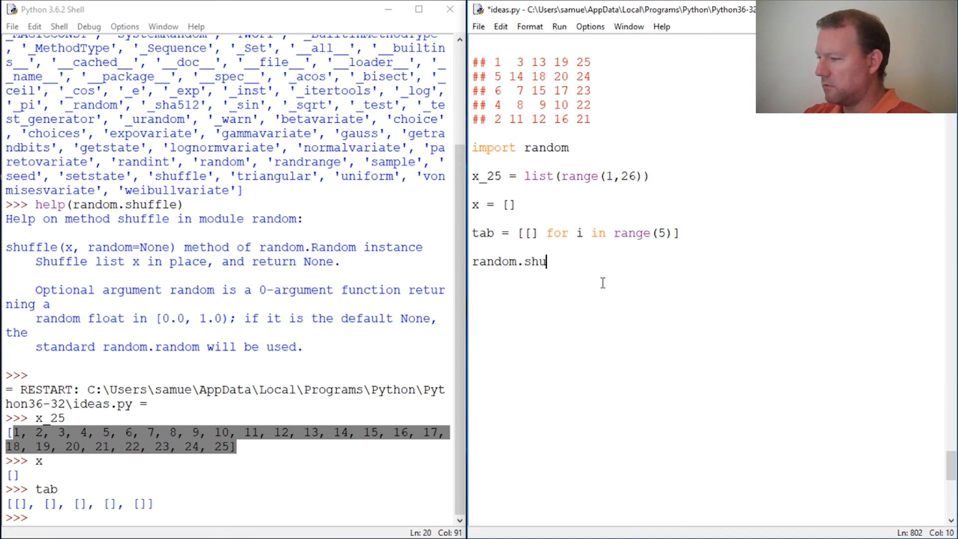
pyautogui.write('ffle(')
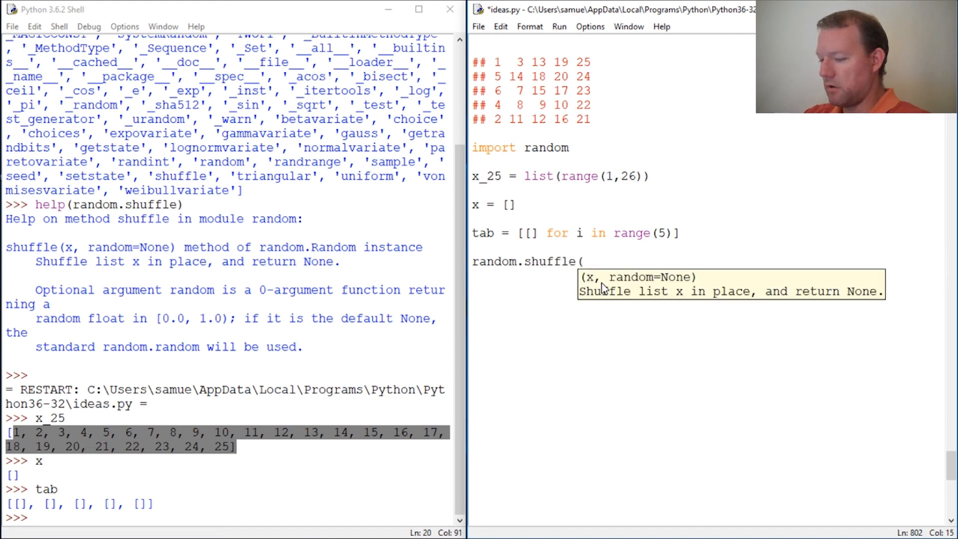
pyautogui.write('x_25')
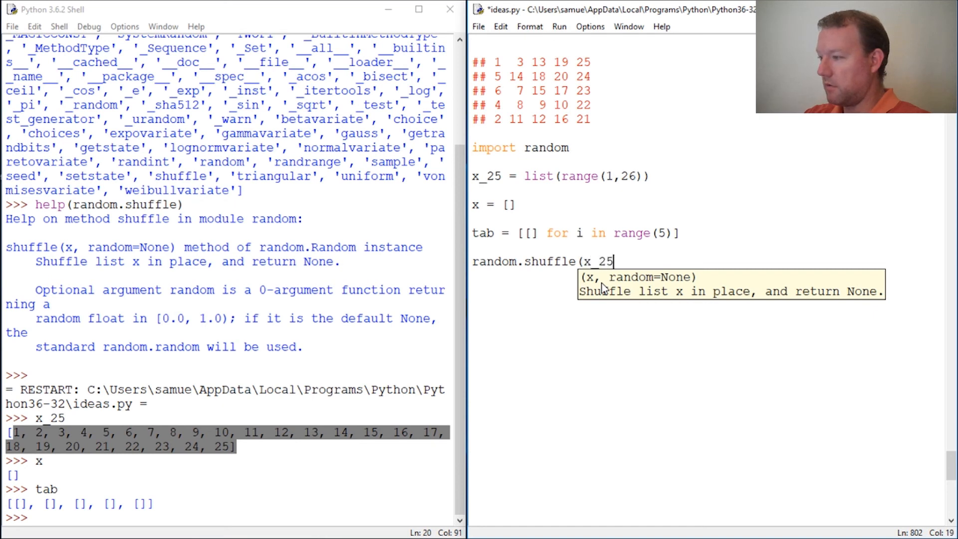
pyautogui.write(')')
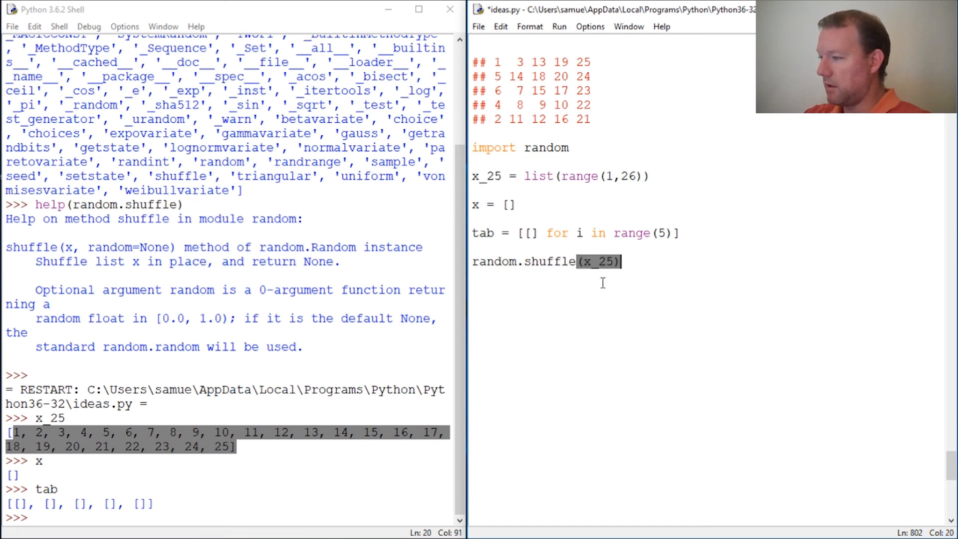
pyautogui.press('Return')
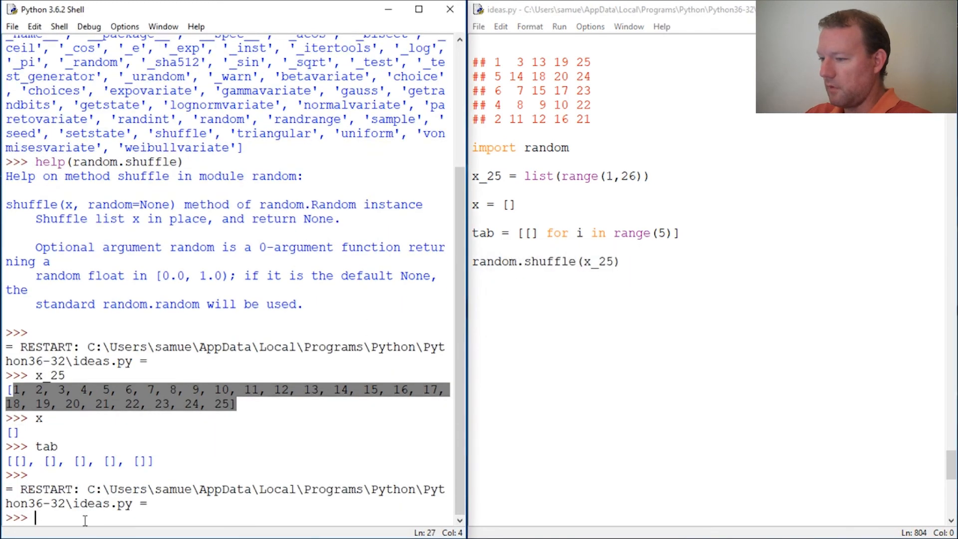
# Step: Display x_25 in the shell to see 1–25 shuffled, then return to the editor
pyautogui.write('x_25')
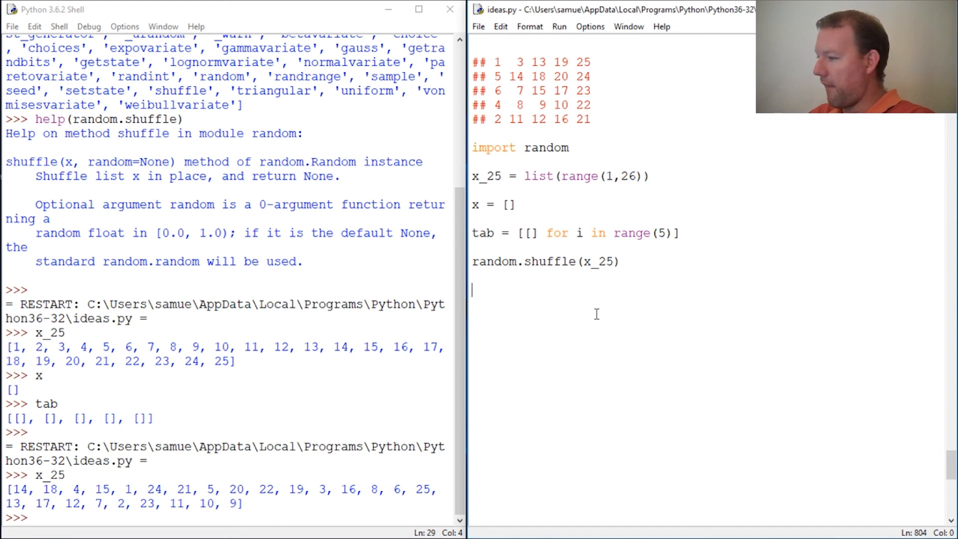
pyautogui.moveTo(147, 512)
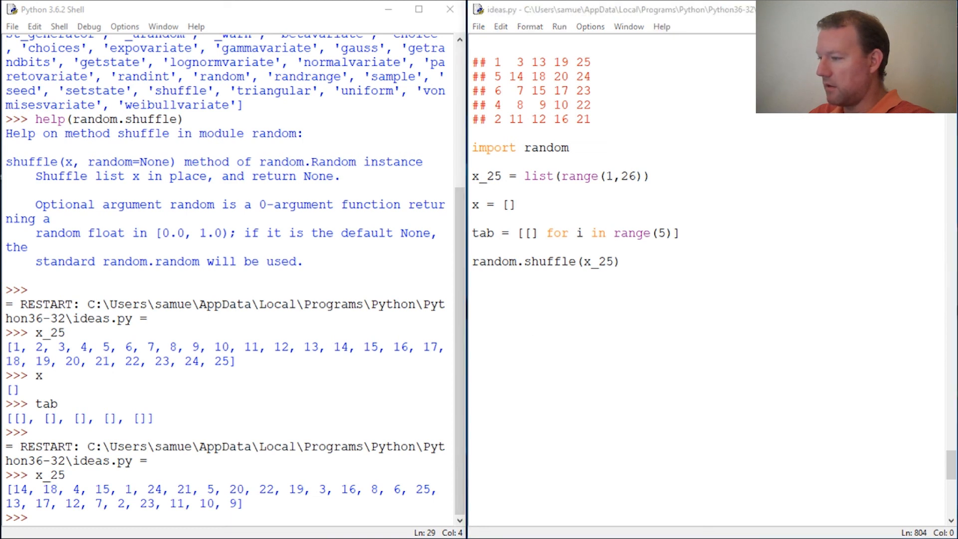
pyautogui.click(574, 306)
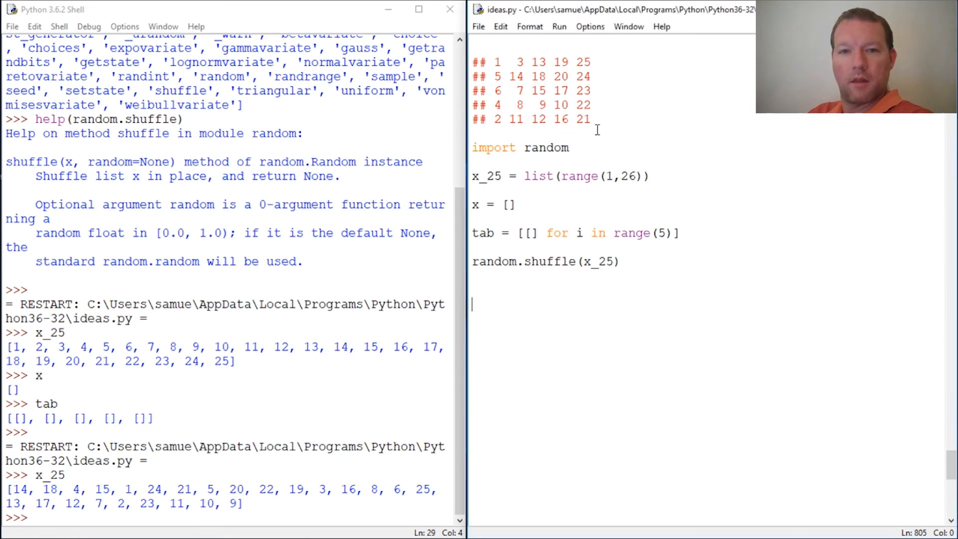
pyautogui.moveTo(673, 283)
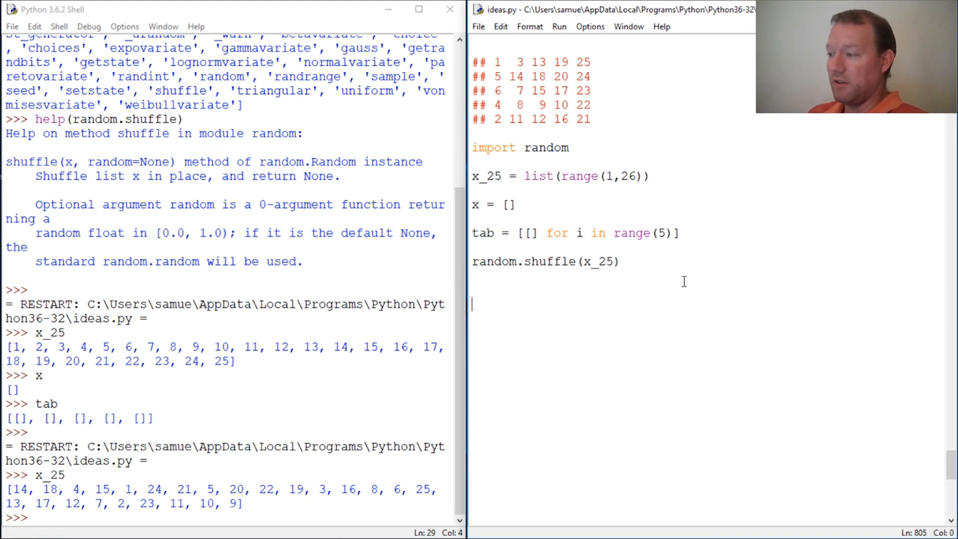
pyautogui.moveTo(702, 294)
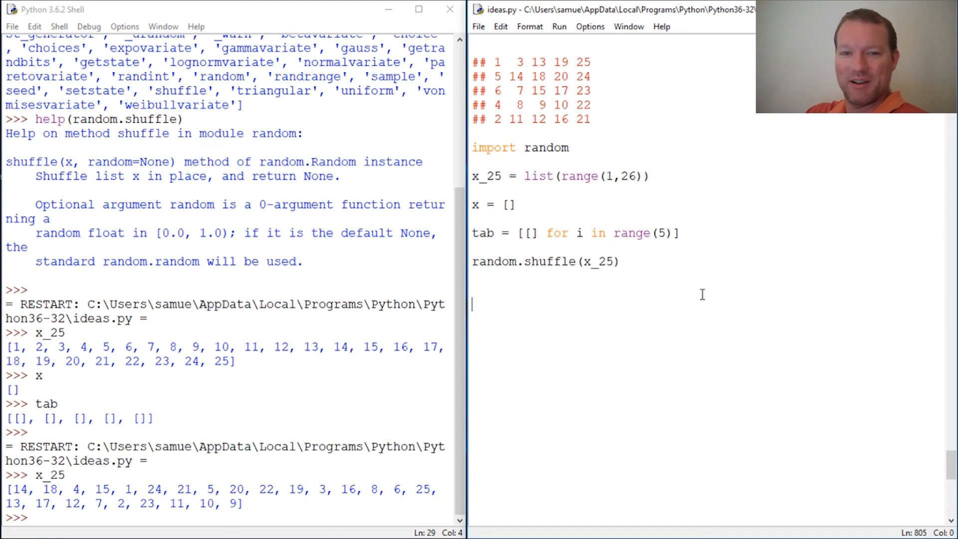